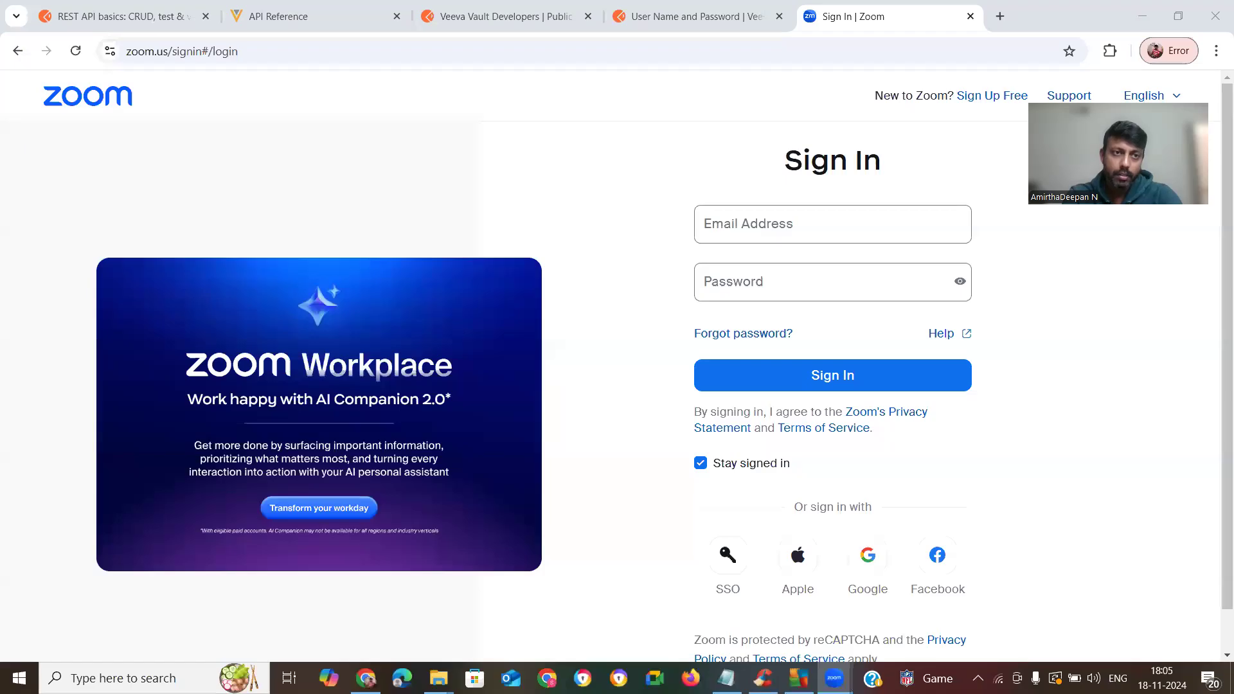
Select the v24.2 REST API reference from the Developer Portal's References menu
{"action": "left_click", "coordinate": [315, 15]}
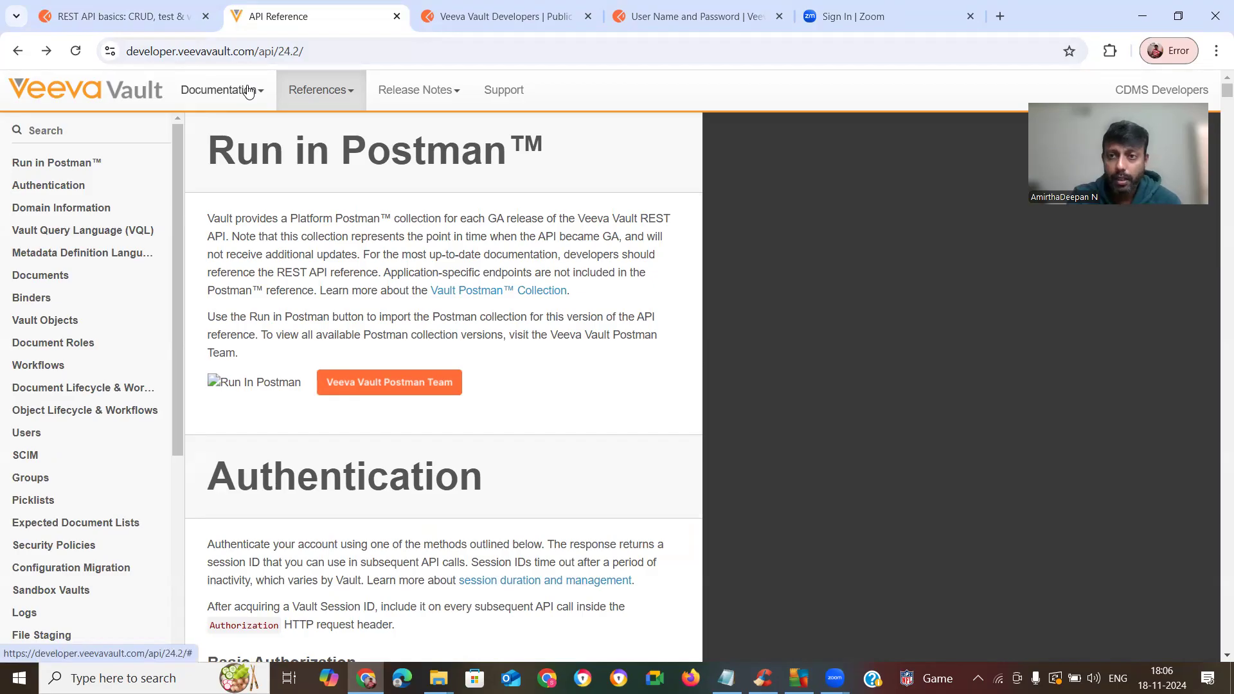
{"action": "mouse_move", "coordinate": [340, 95]}
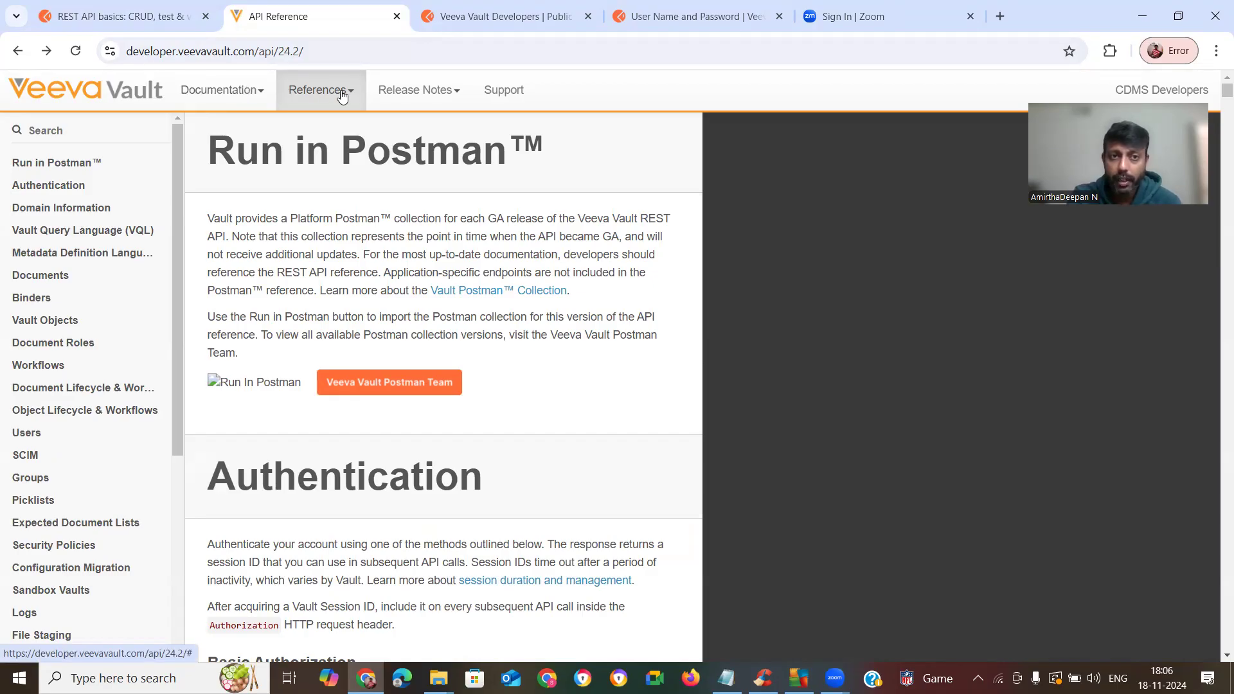
{"action": "left_click", "coordinate": [318, 90]}
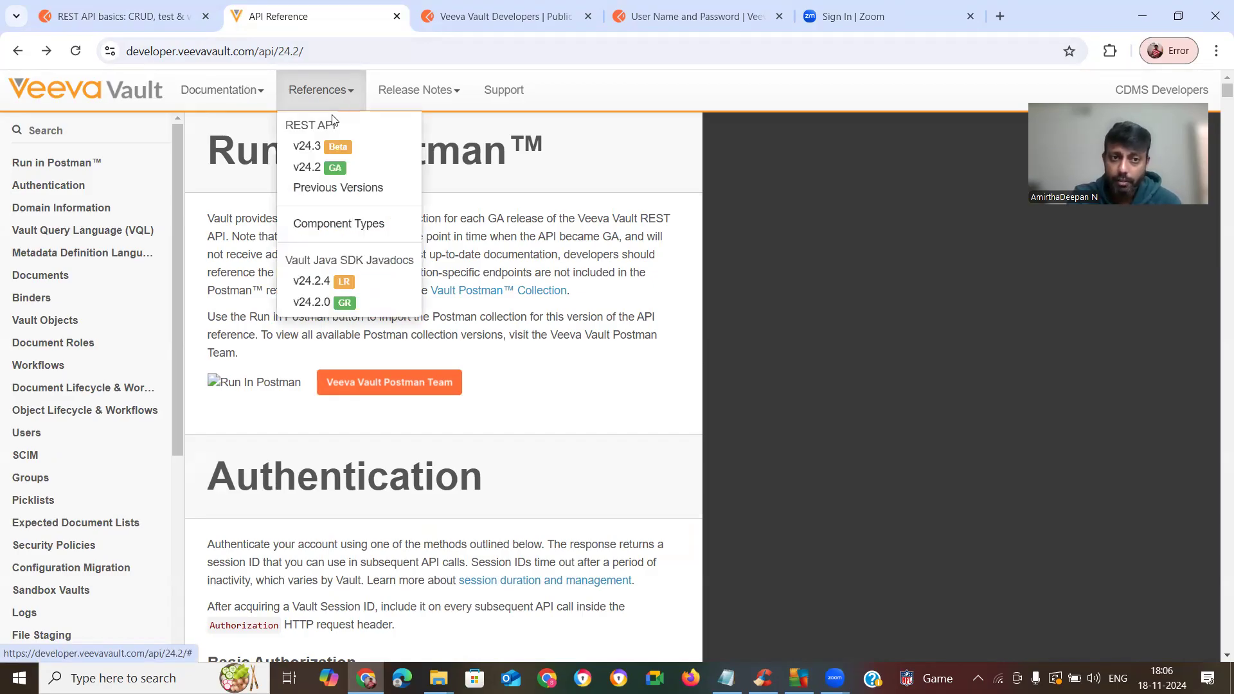
{"action": "mouse_move", "coordinate": [314, 167]}
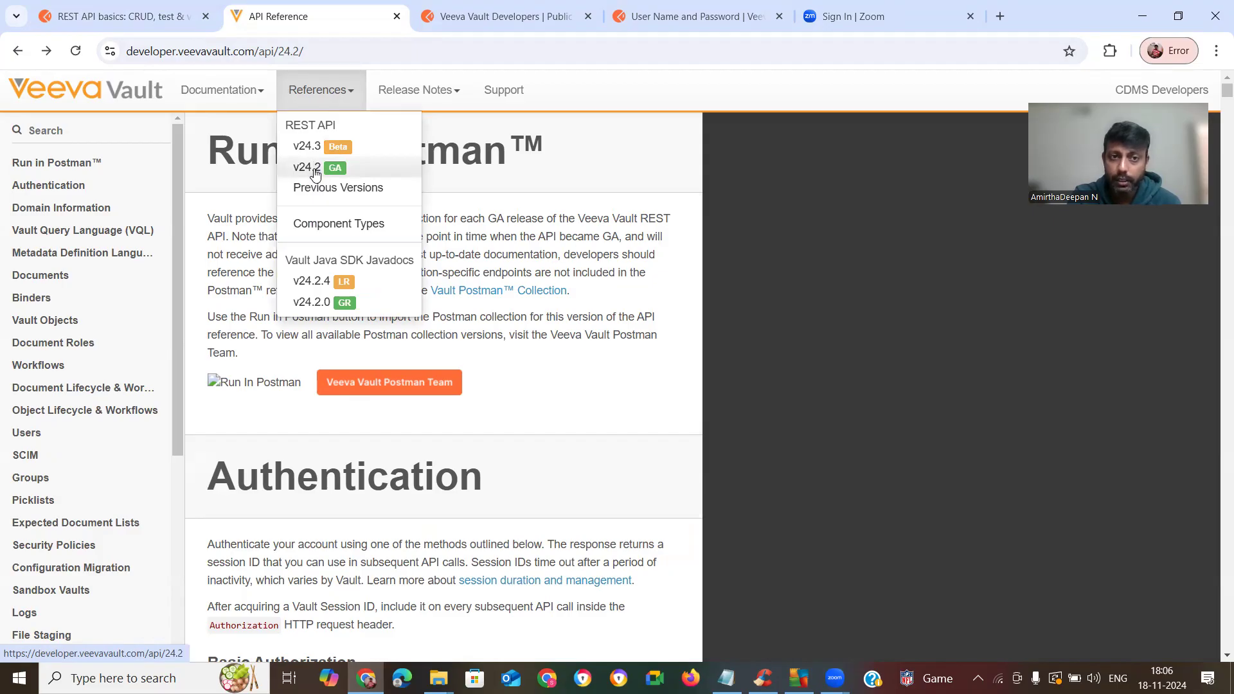
{"action": "mouse_move", "coordinate": [337, 187]}
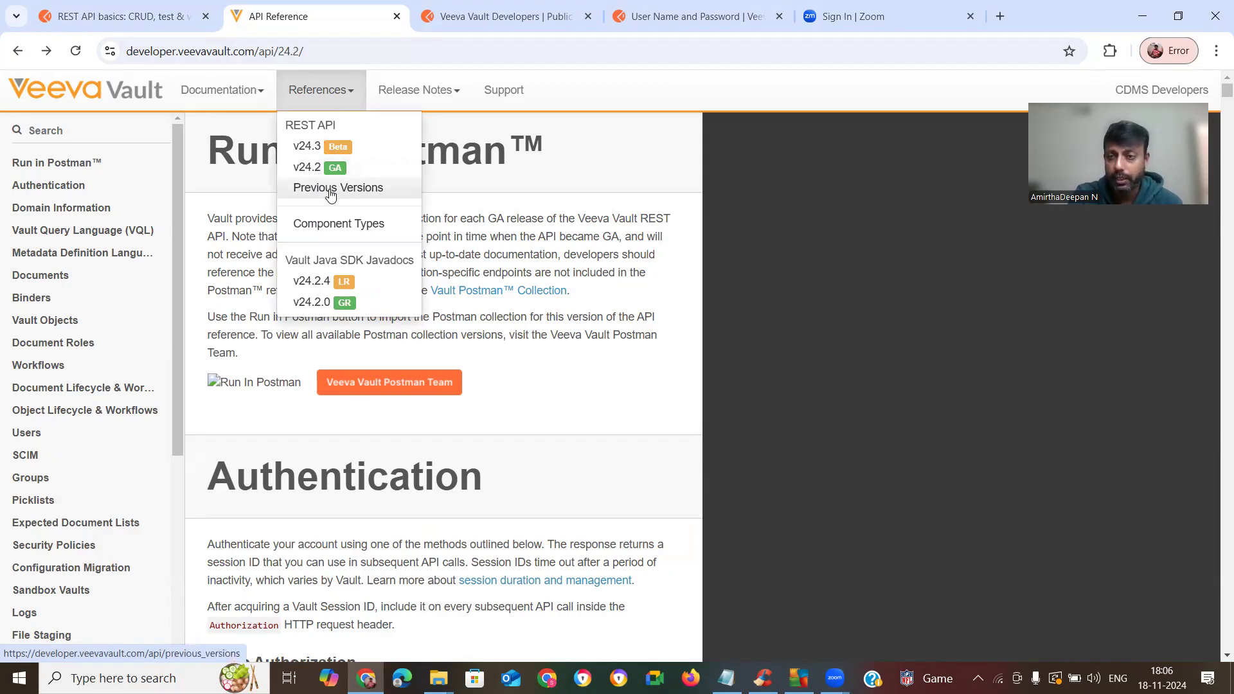
{"action": "mouse_move", "coordinate": [307, 167]}
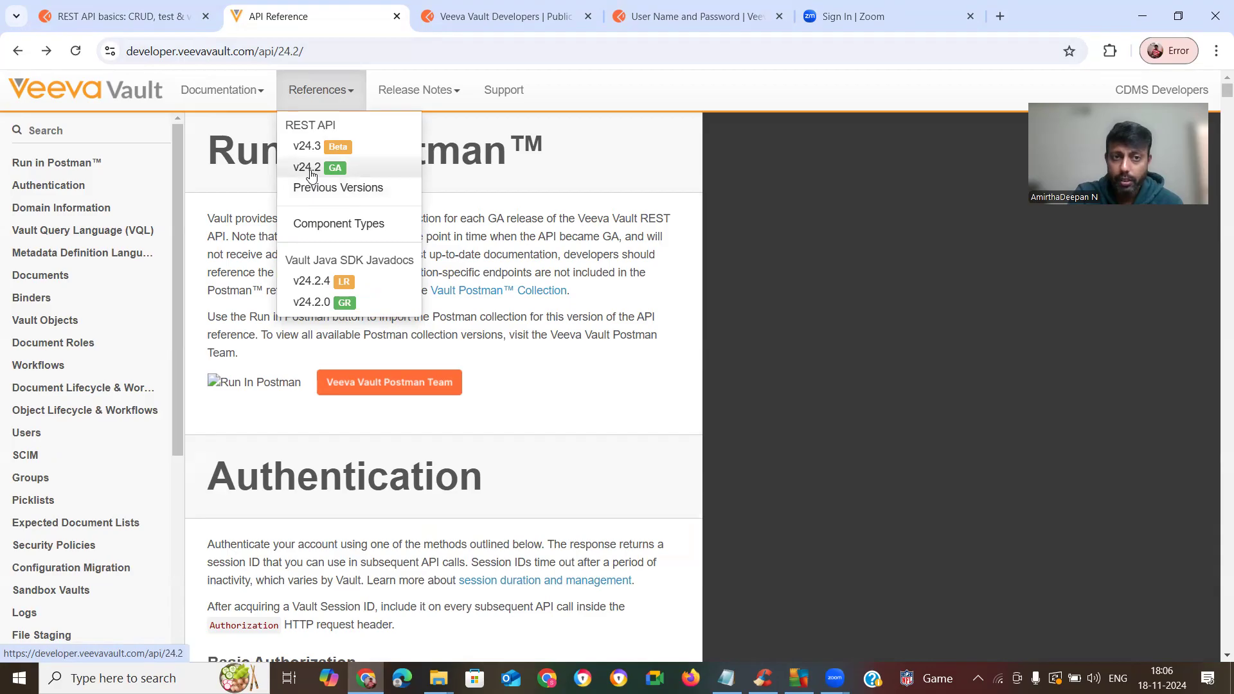
{"action": "left_click", "coordinate": [380, 427]}
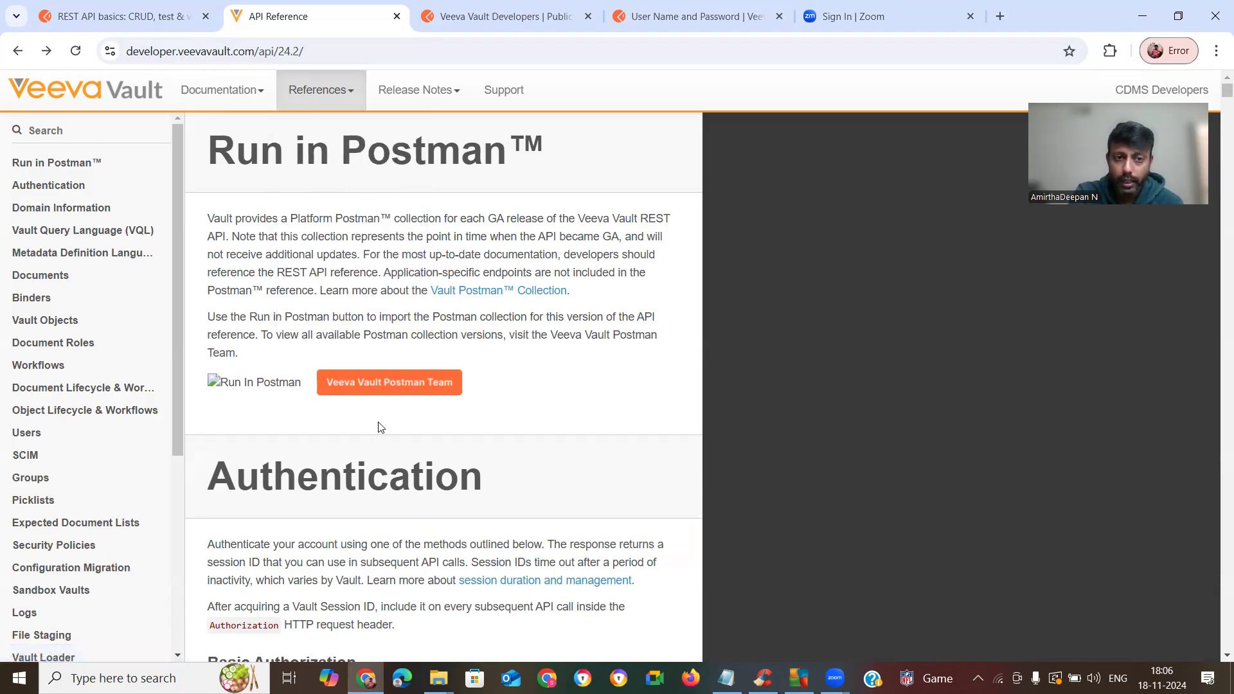
{"action": "mouse_move", "coordinate": [282, 393]}
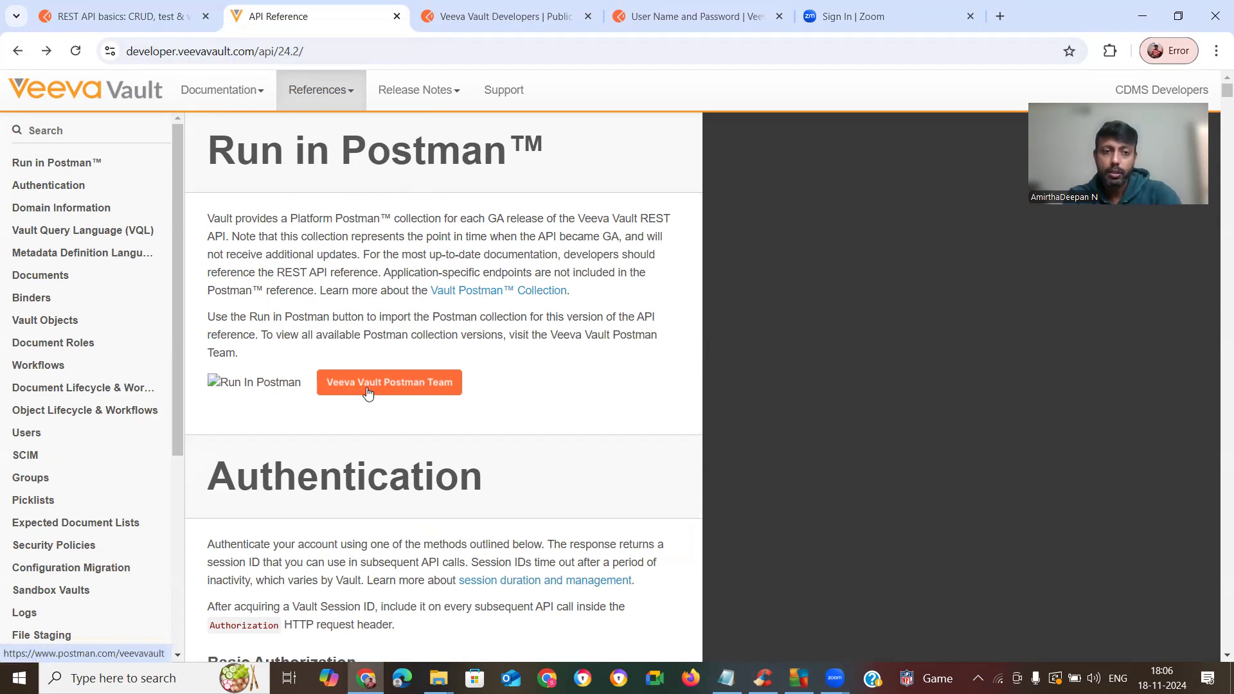
Follow the Veeva Vault Postman Team link to the team's public Postman profile
{"action": "left_click", "coordinate": [388, 381]}
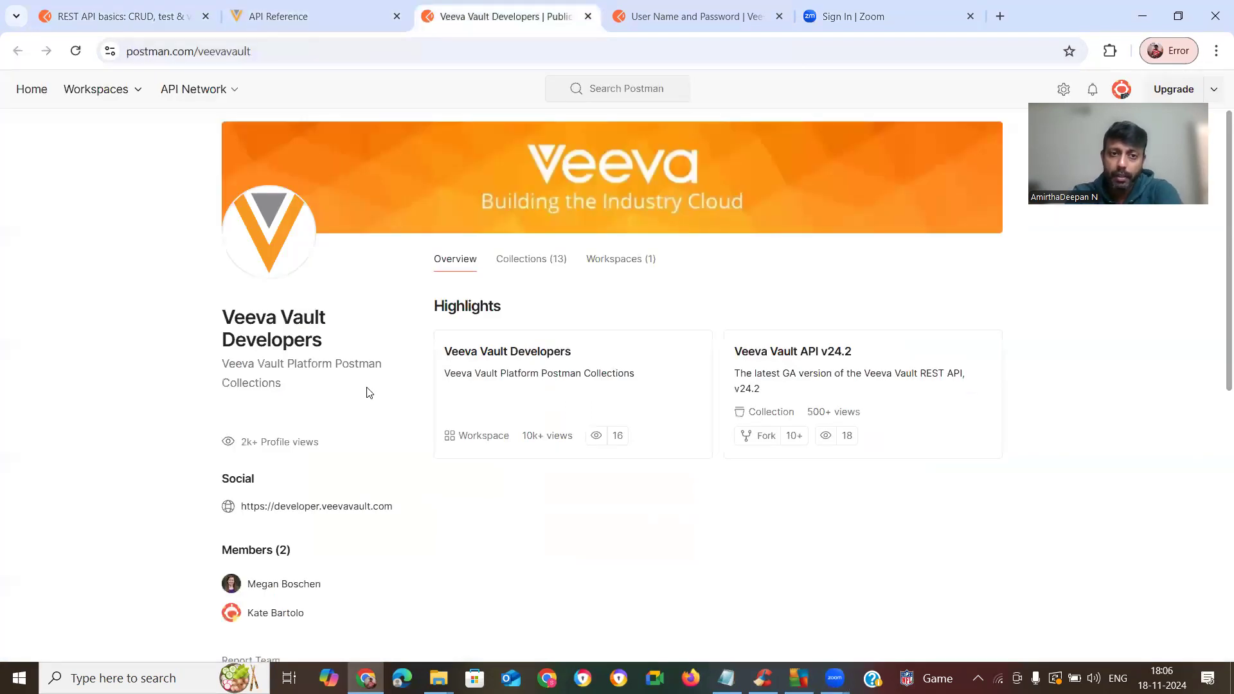
{"action": "mouse_move", "coordinate": [581, 393]}
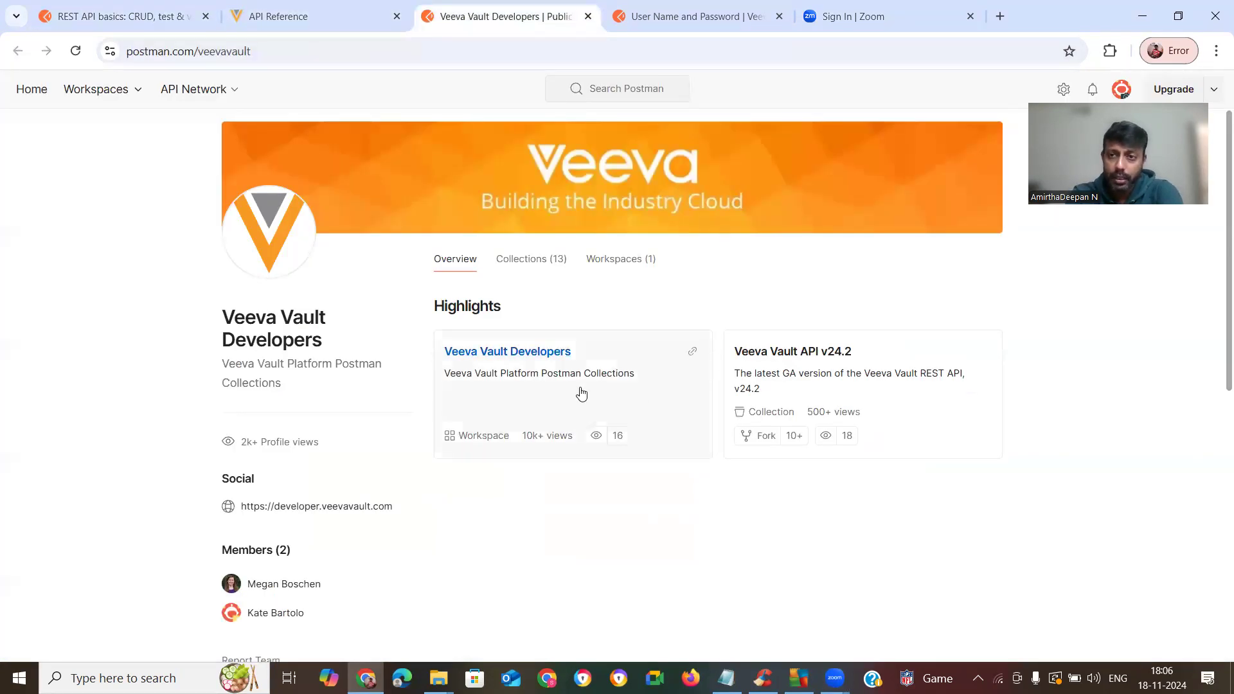
{"action": "mouse_move", "coordinate": [506, 351]}
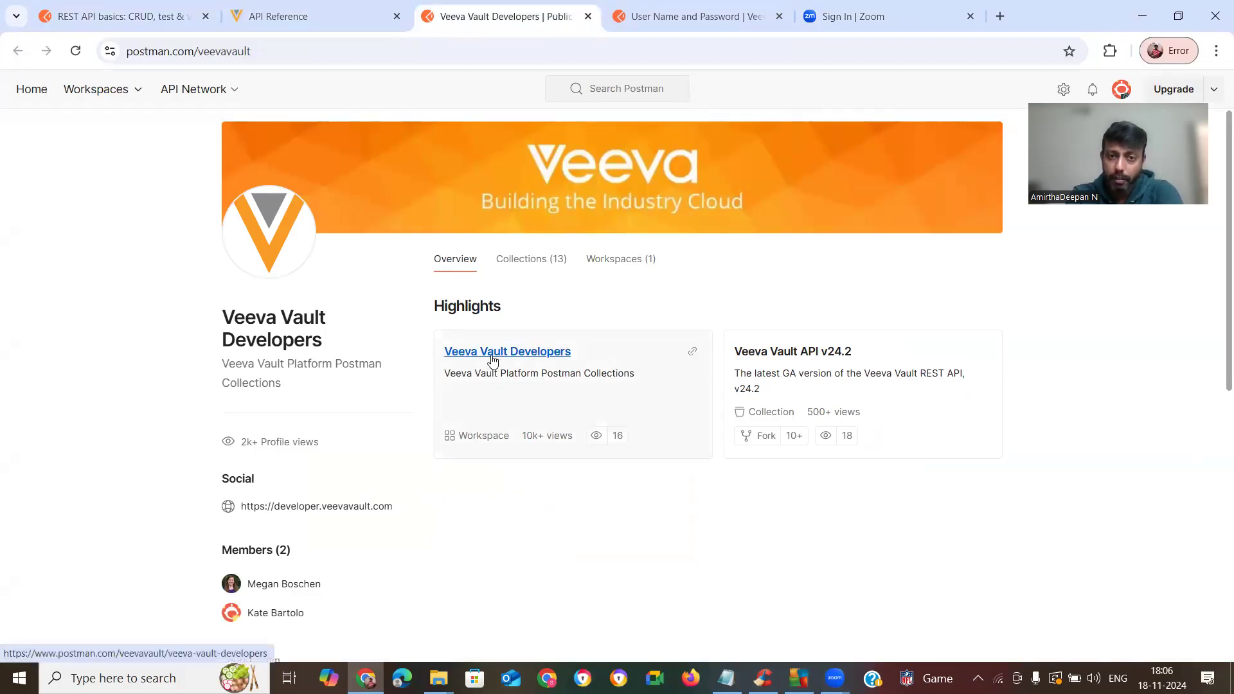
{"action": "mouse_move", "coordinate": [526, 358]}
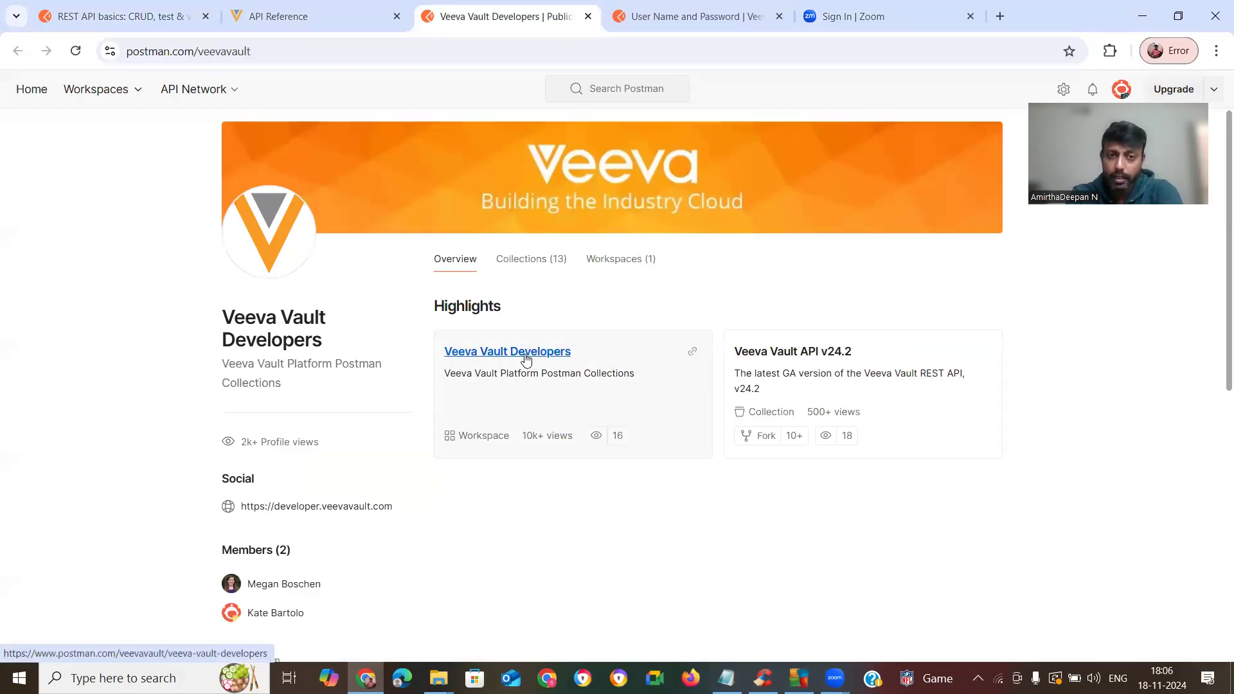
Enter the Veeva Vault Developers workspace from the profile's Highlights card
{"action": "left_click", "coordinate": [696, 15]}
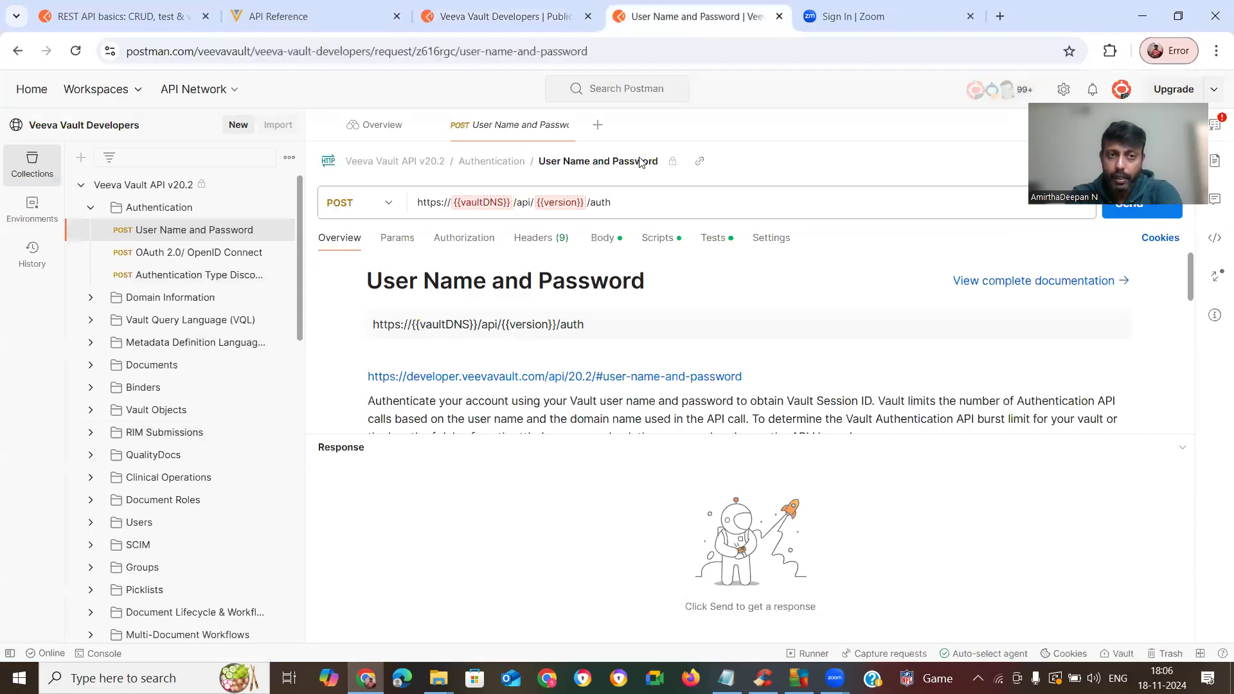
{"action": "mouse_move", "coordinate": [350, 336]}
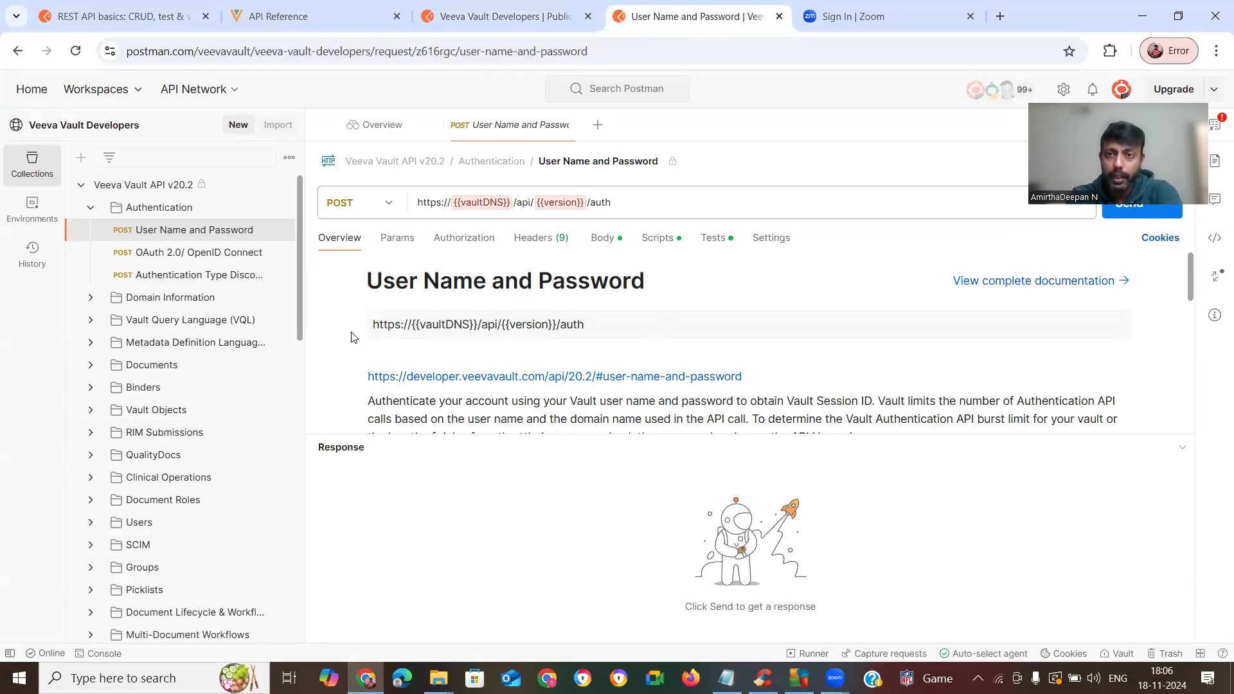
{"action": "mouse_move", "coordinate": [664, 355]}
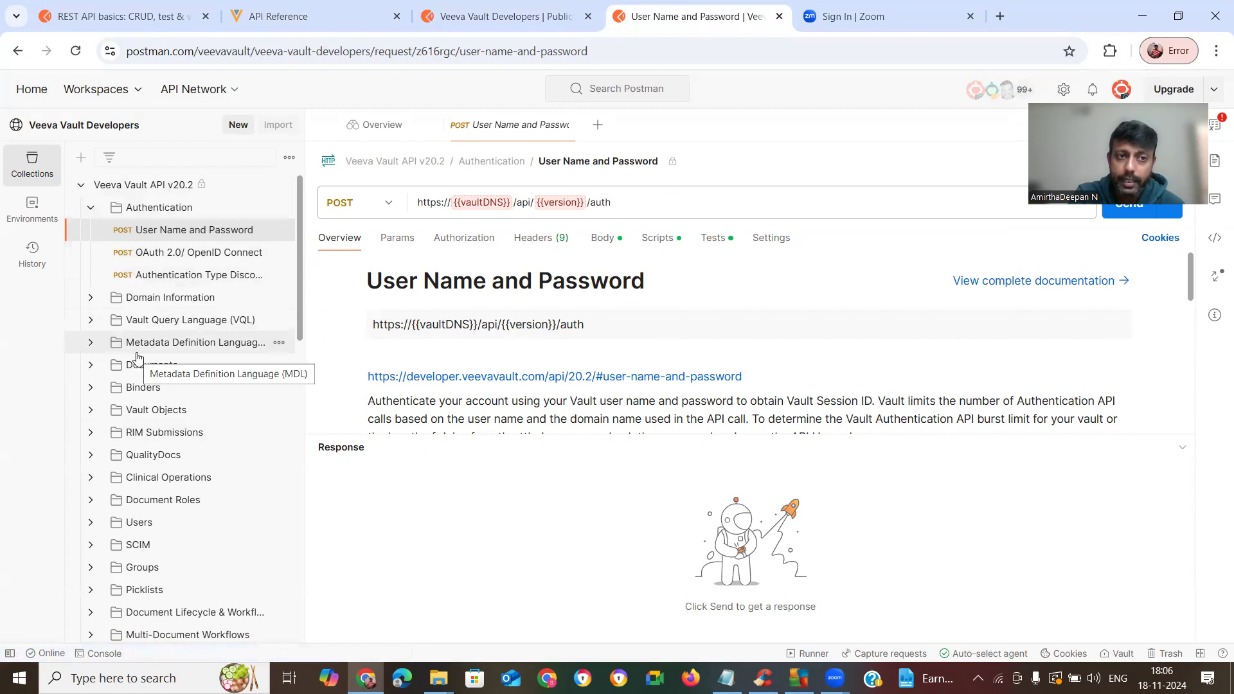
{"action": "mouse_move", "coordinate": [91, 207]}
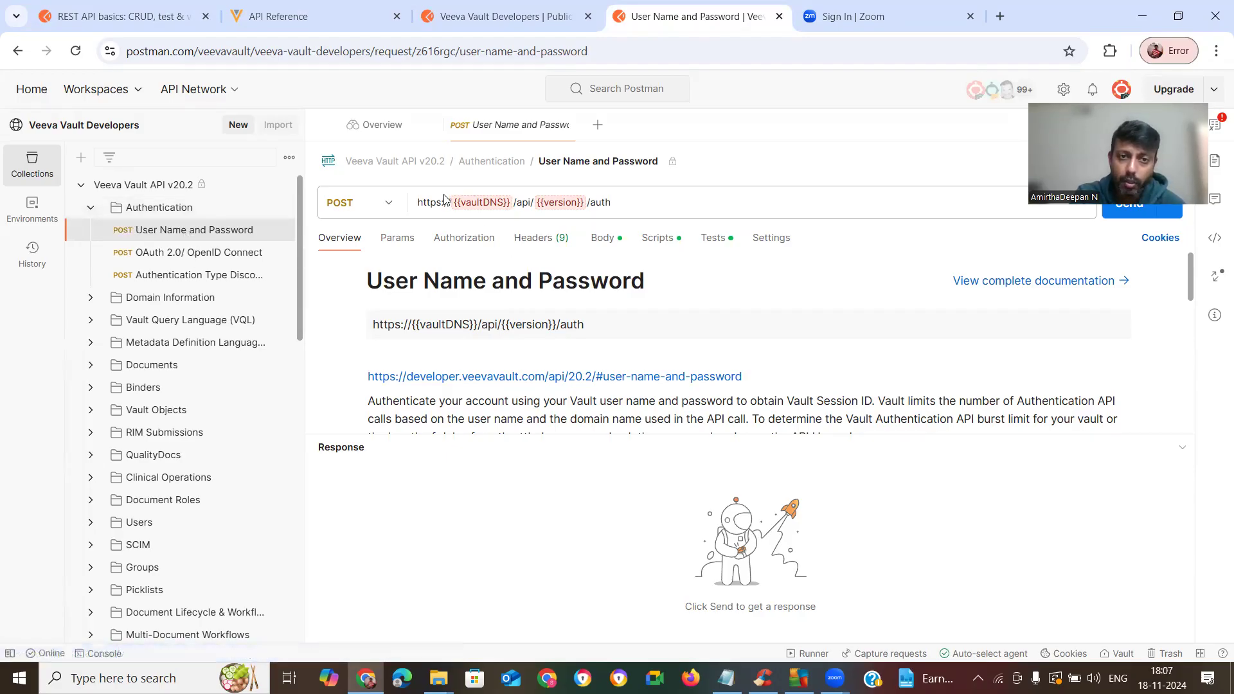
{"action": "left_click", "coordinate": [480, 202]}
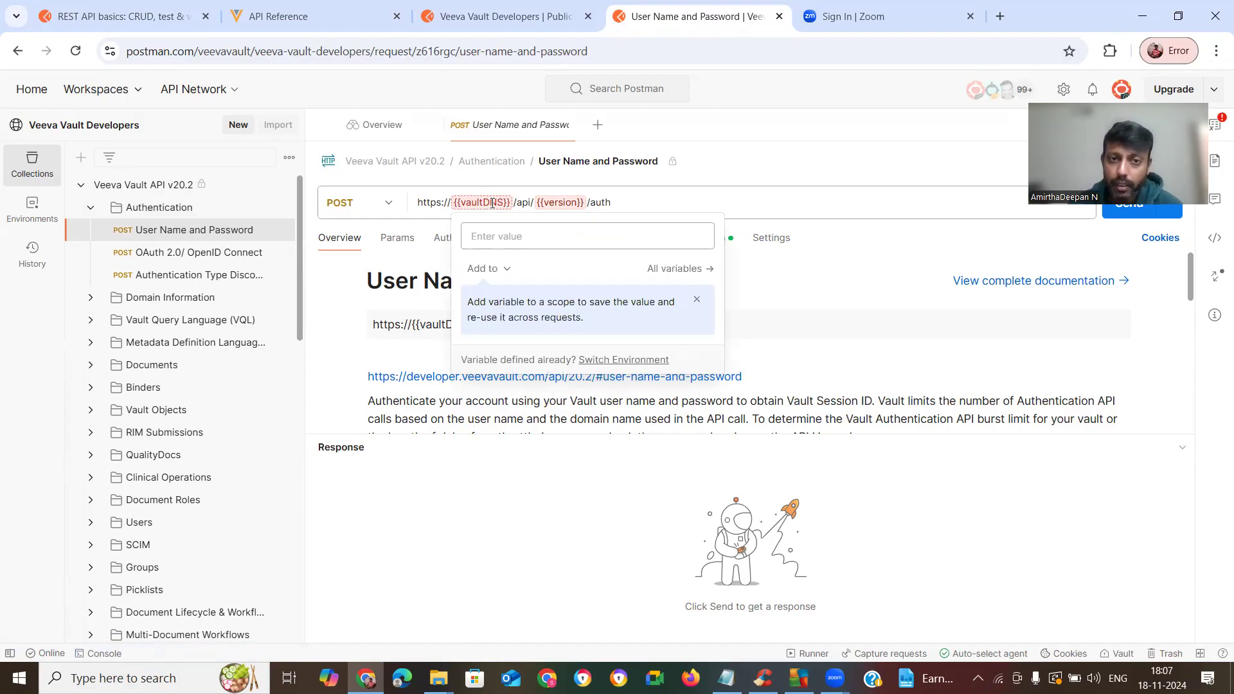
{"action": "left_click", "coordinate": [557, 201]}
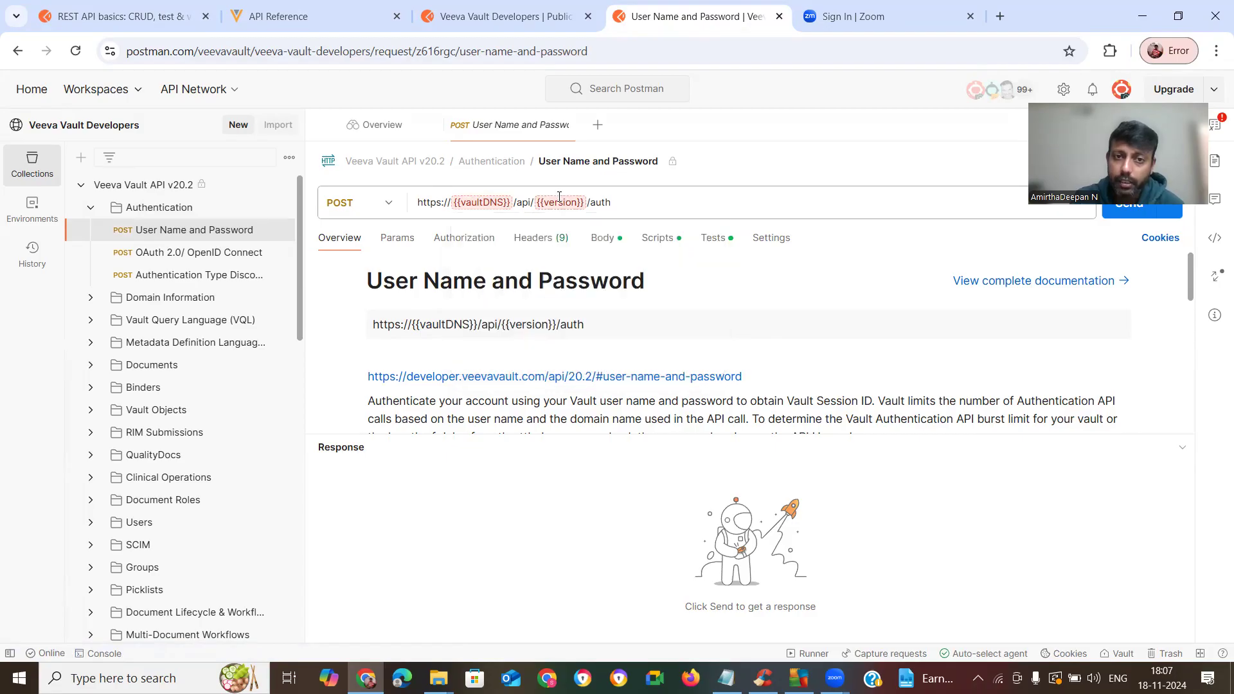
{"action": "left_click", "coordinate": [559, 201]}
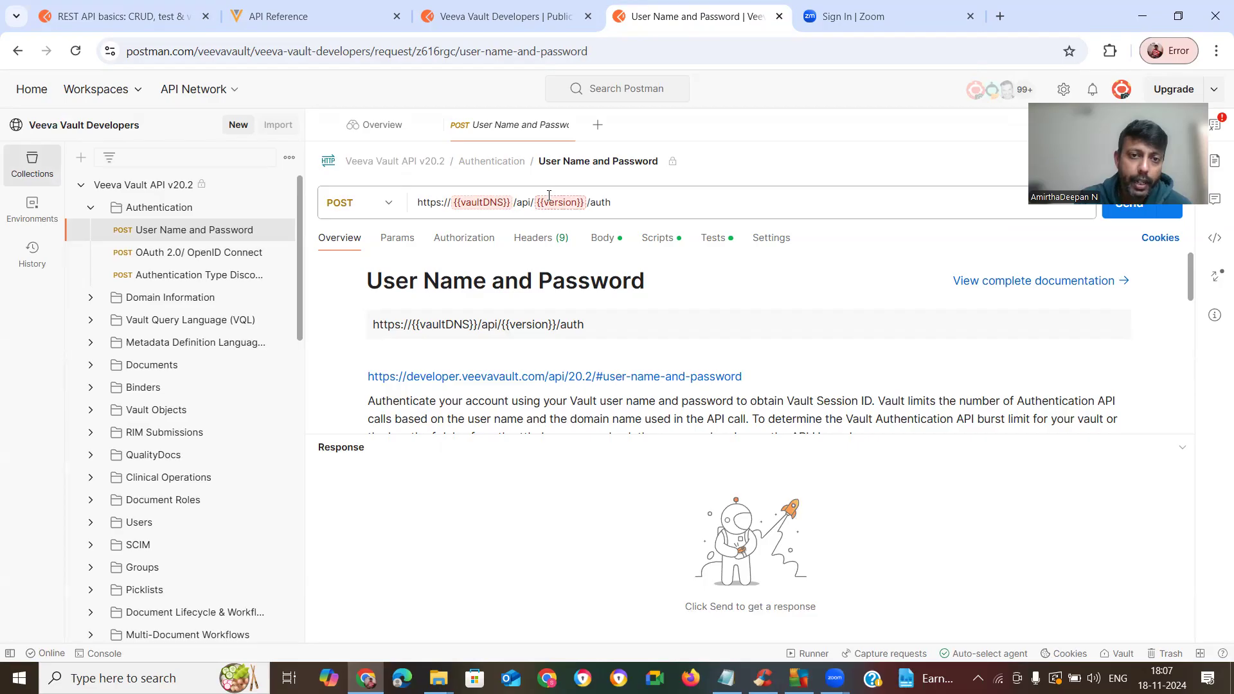
{"action": "left_click", "coordinate": [559, 202]}
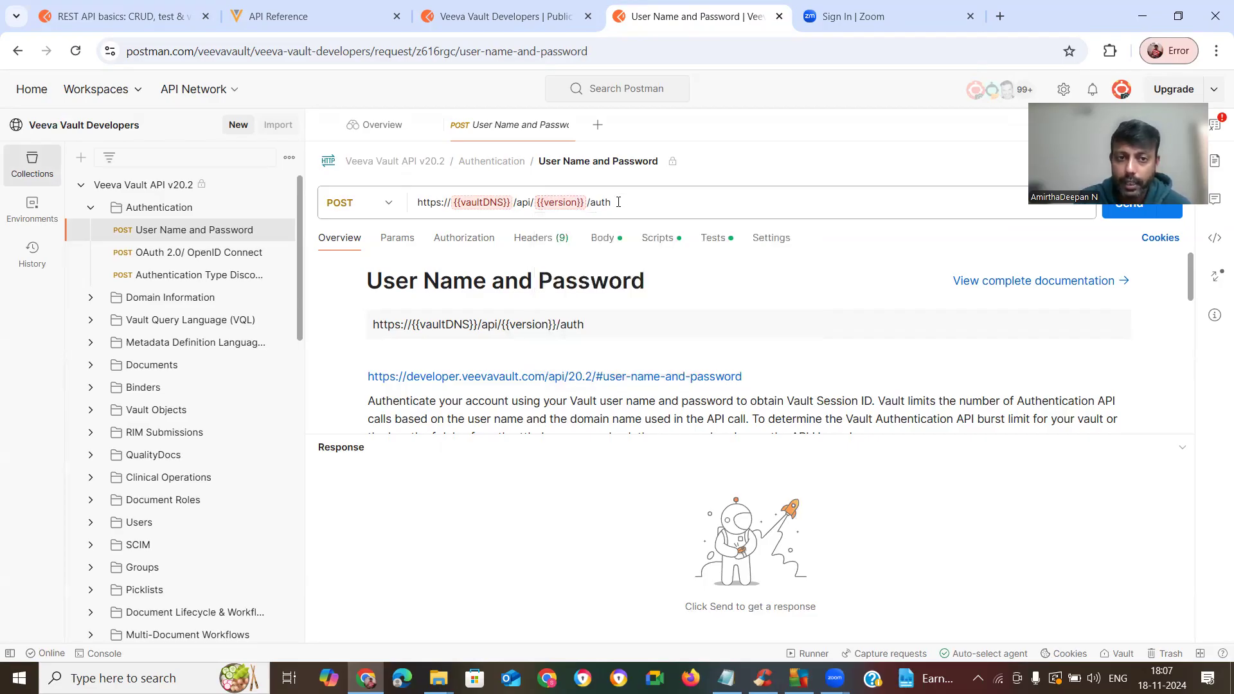
Review the auth request's Authorization, Params and form-urlencoded Body with username, password and vaultDNS
{"action": "left_click", "coordinate": [463, 237]}
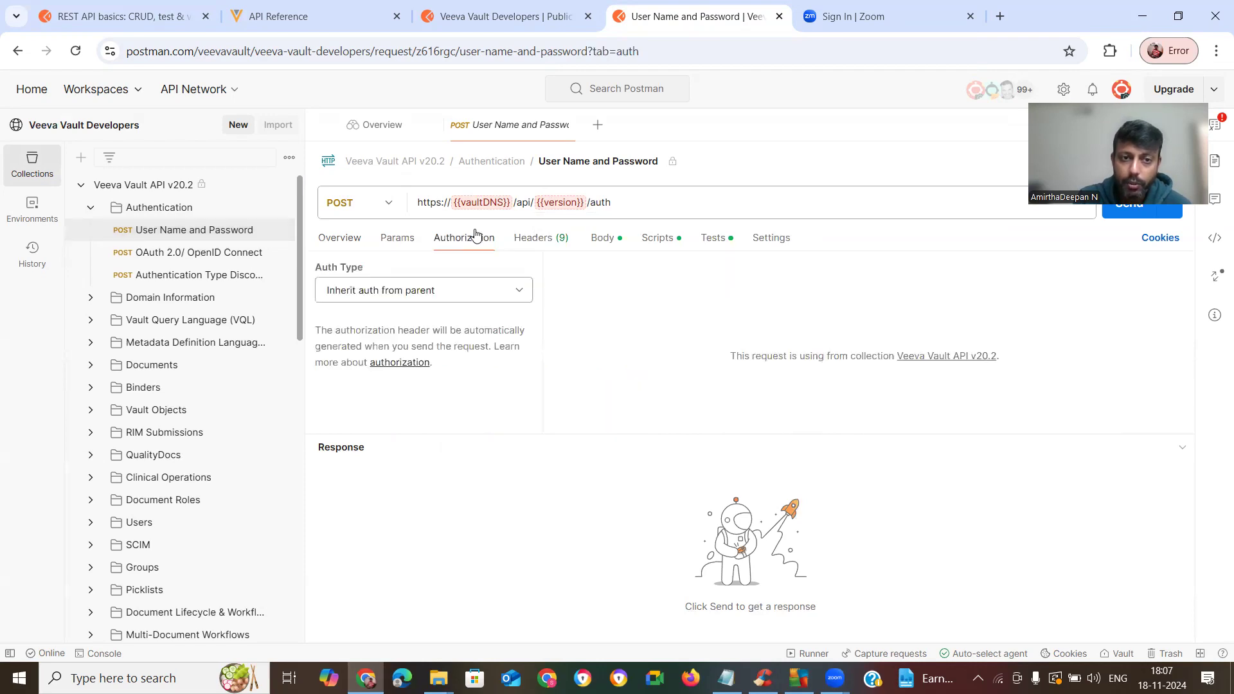
{"action": "left_click", "coordinate": [397, 237]}
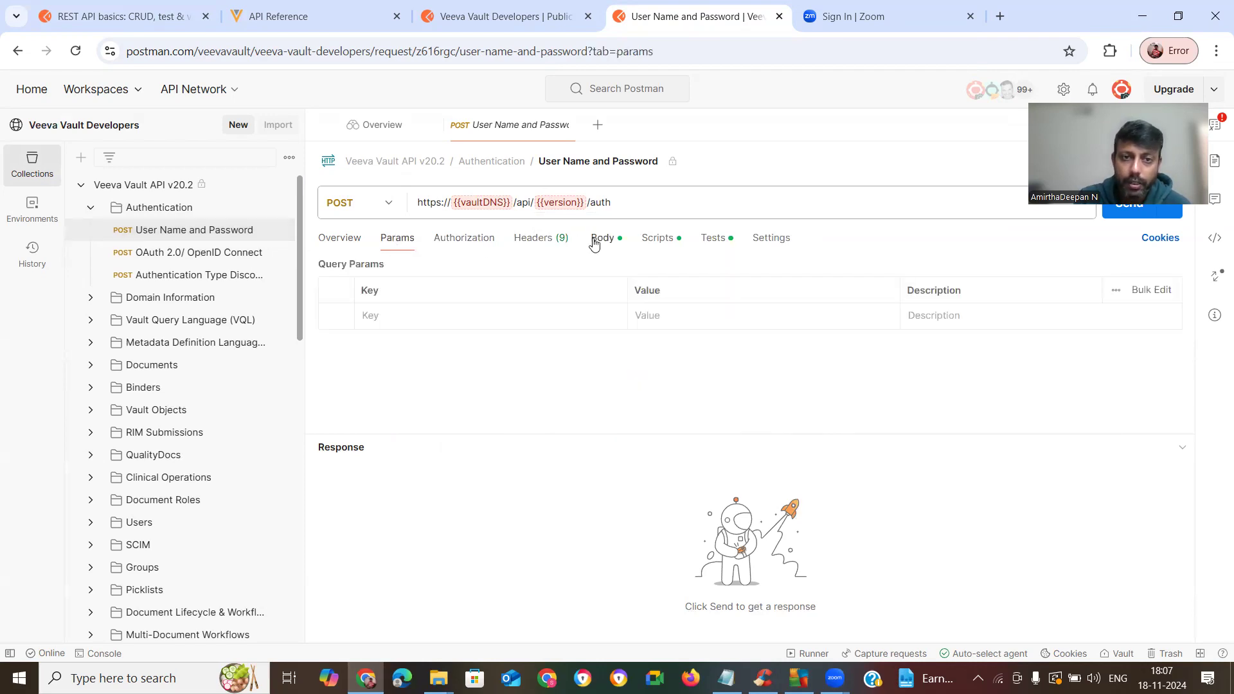
{"action": "left_click", "coordinate": [602, 236]}
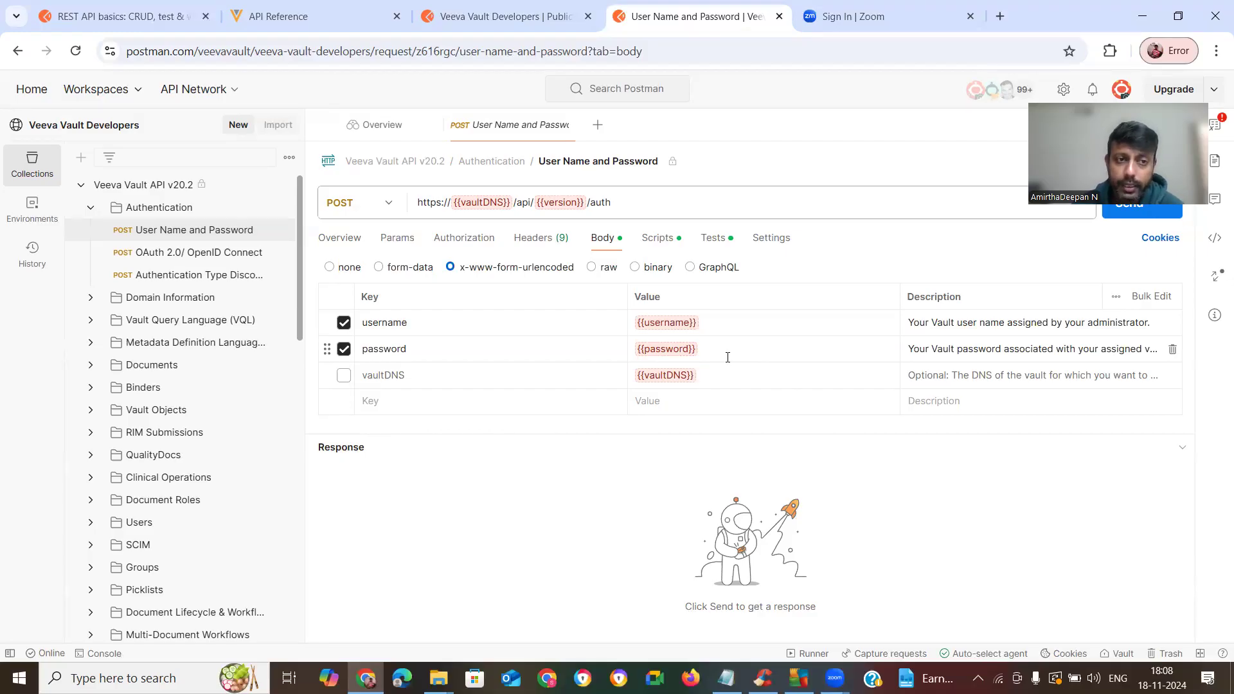
{"action": "mouse_move", "coordinate": [151, 363]}
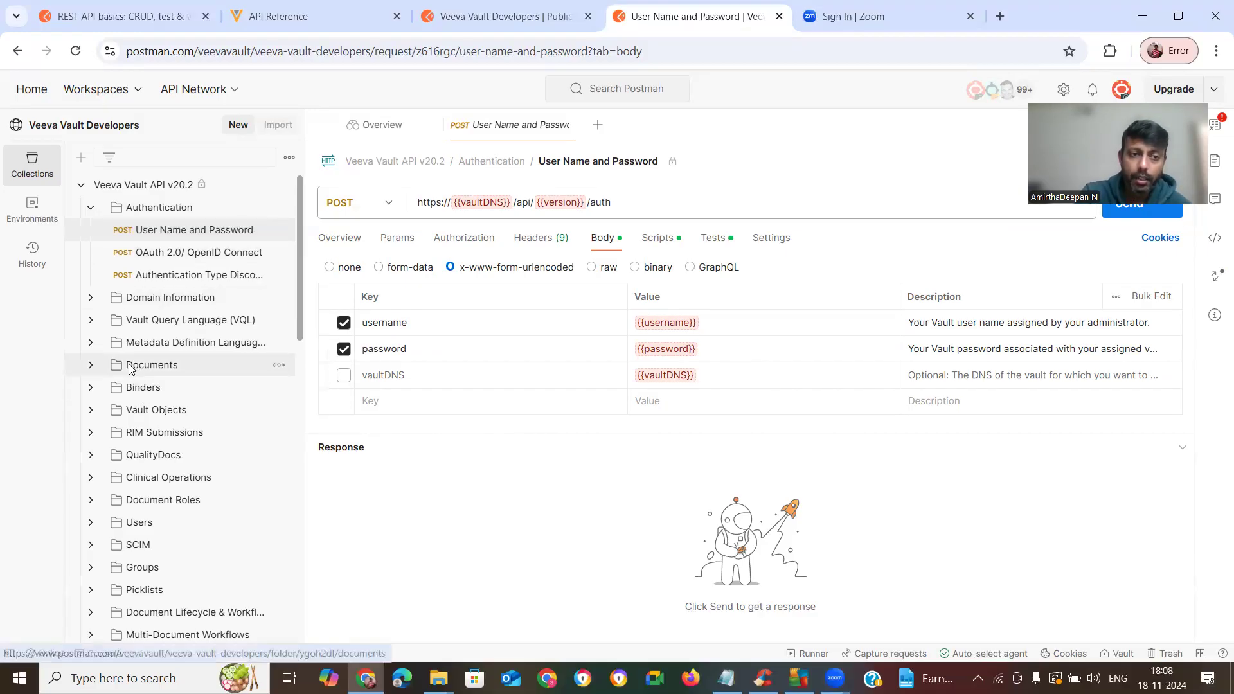
Navigate Documents > Create Documents to the Create Single Document request
{"action": "left_click", "coordinate": [150, 364]}
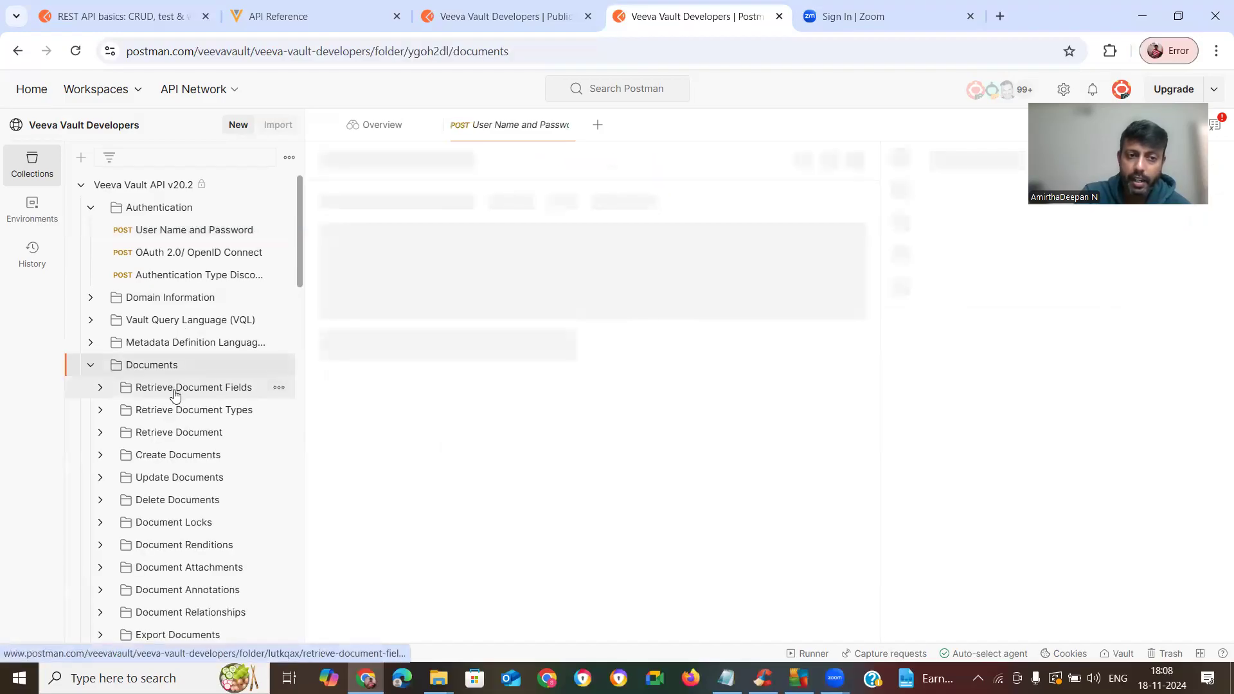
{"action": "left_click", "coordinate": [152, 364]}
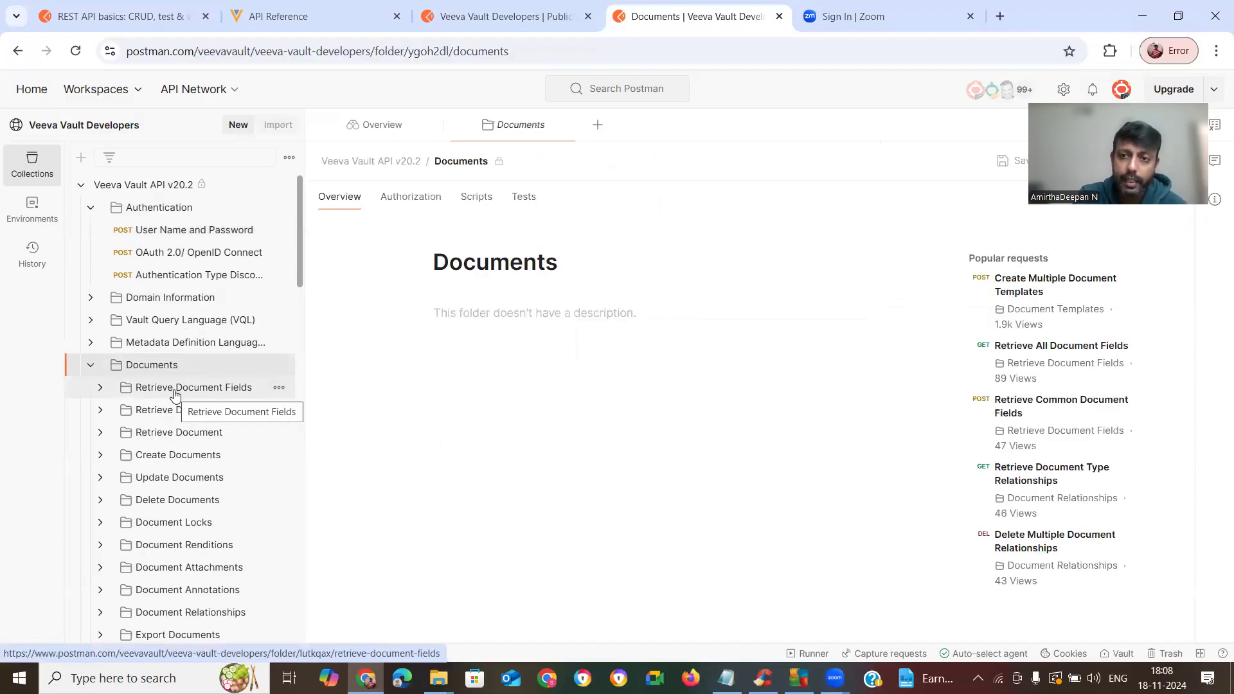
{"action": "mouse_move", "coordinate": [177, 477]}
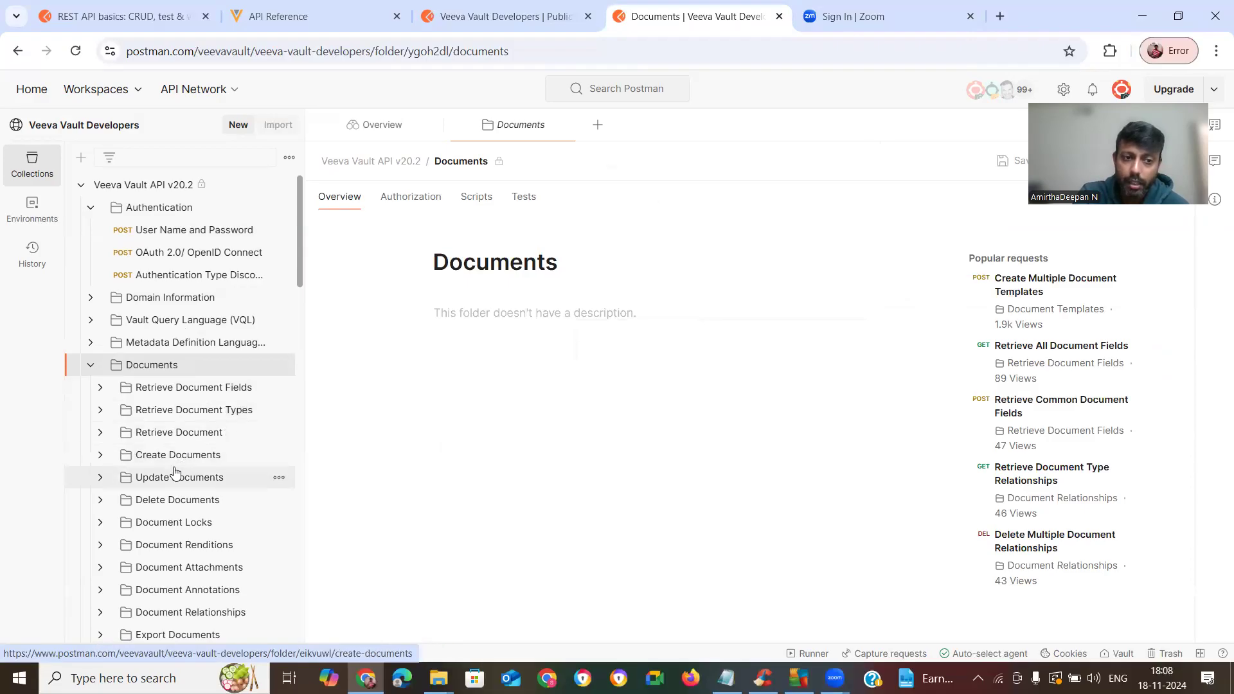
{"action": "left_click", "coordinate": [176, 454]}
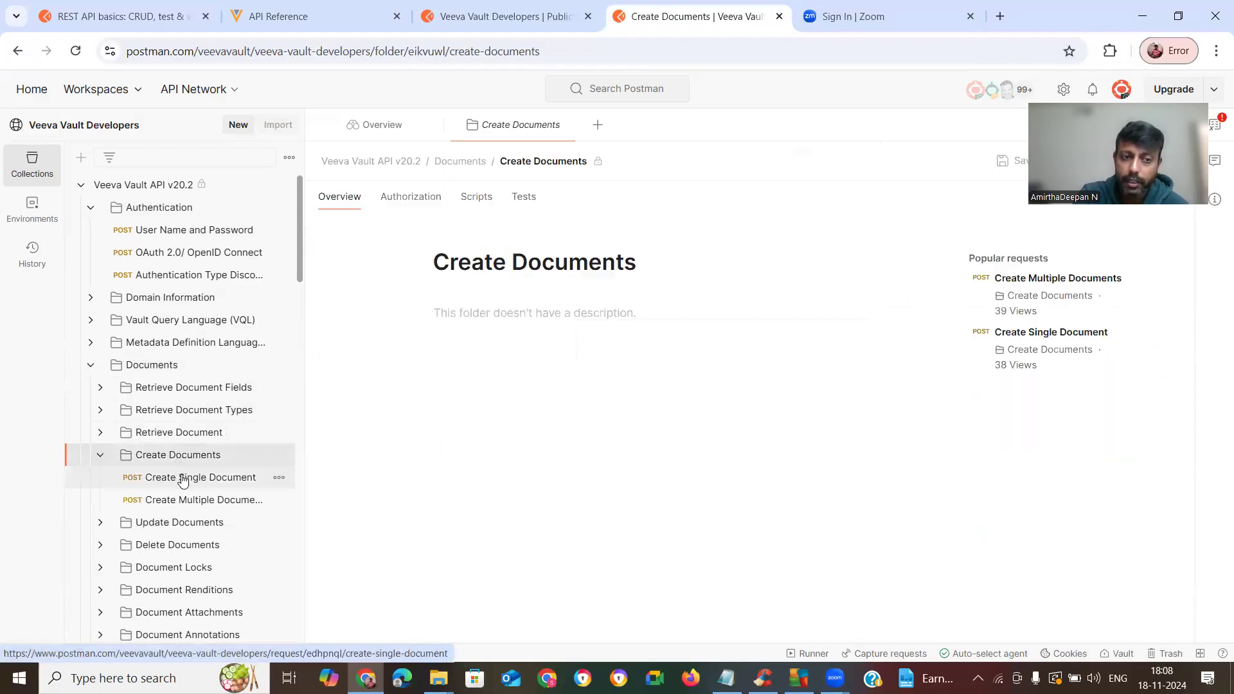
{"action": "left_click", "coordinate": [202, 477]}
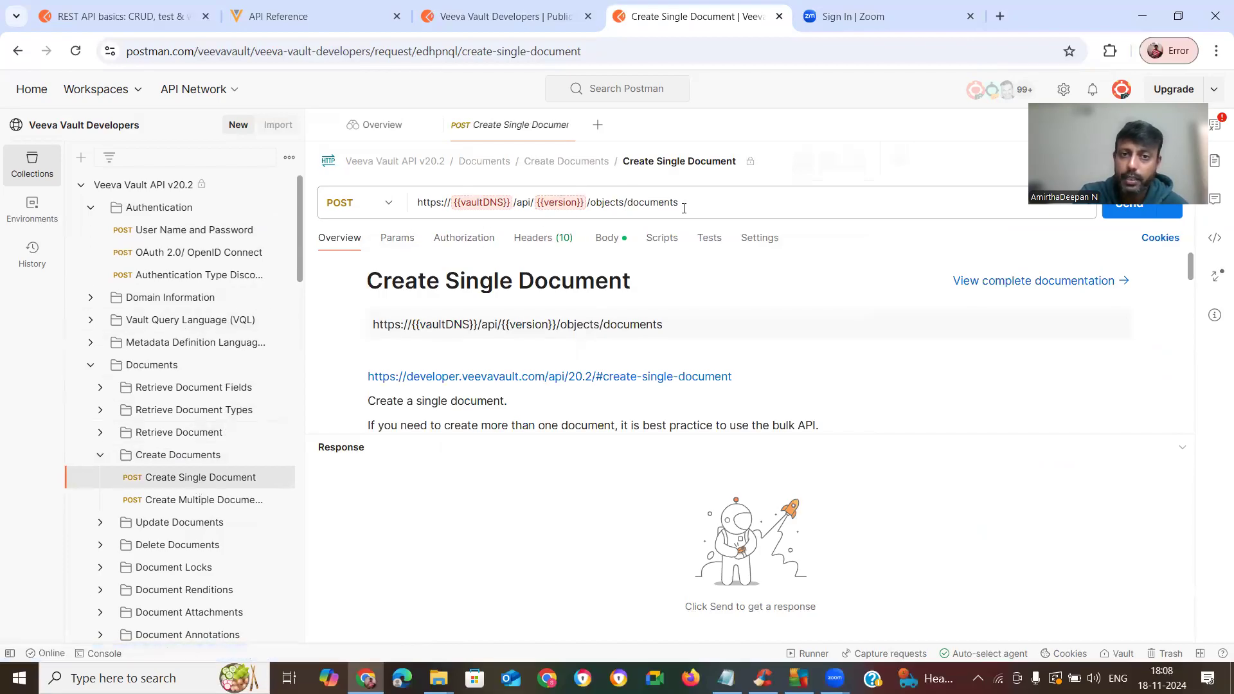
Review its form-data body, inherited authorization, empty params and sessionId-based headers
{"action": "left_click", "coordinate": [559, 202]}
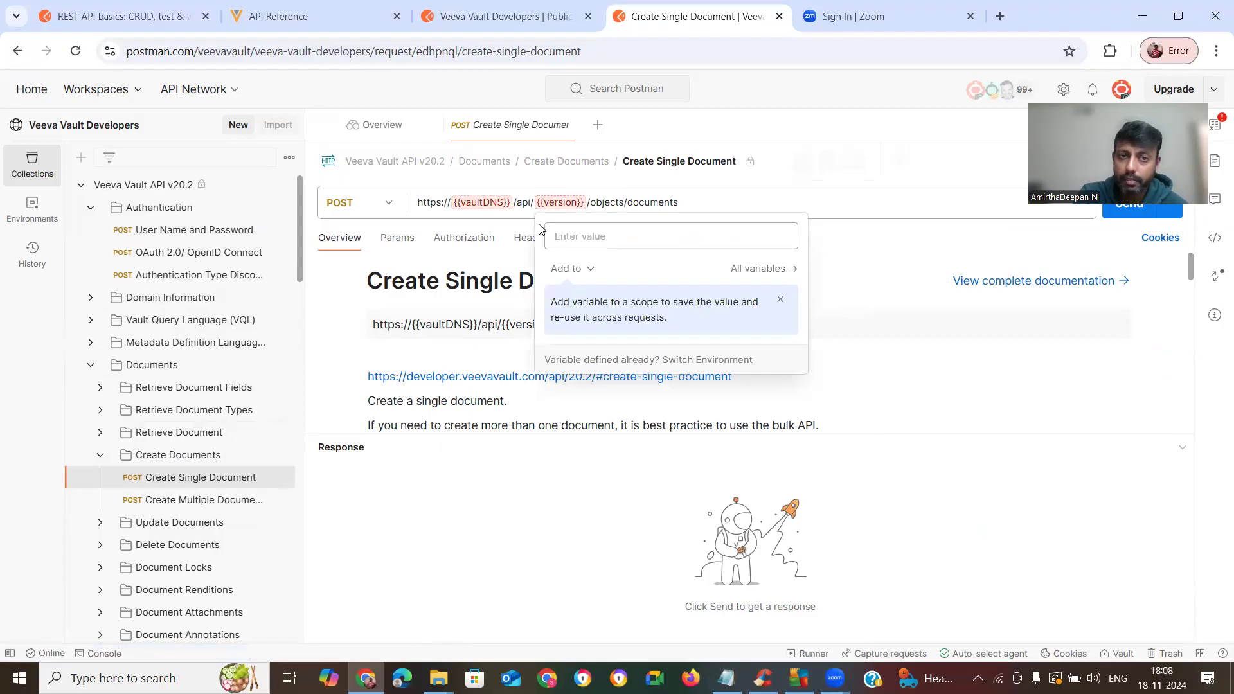
{"action": "left_click", "coordinate": [606, 237]}
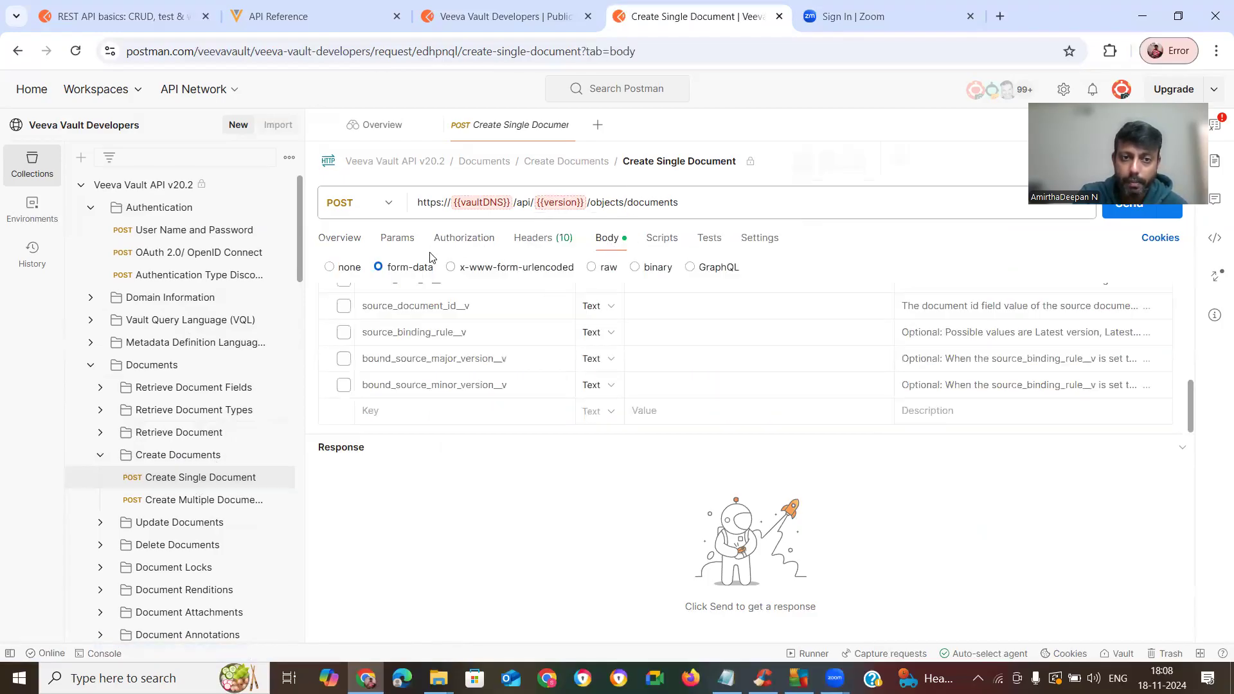
{"action": "left_click", "coordinate": [464, 238]}
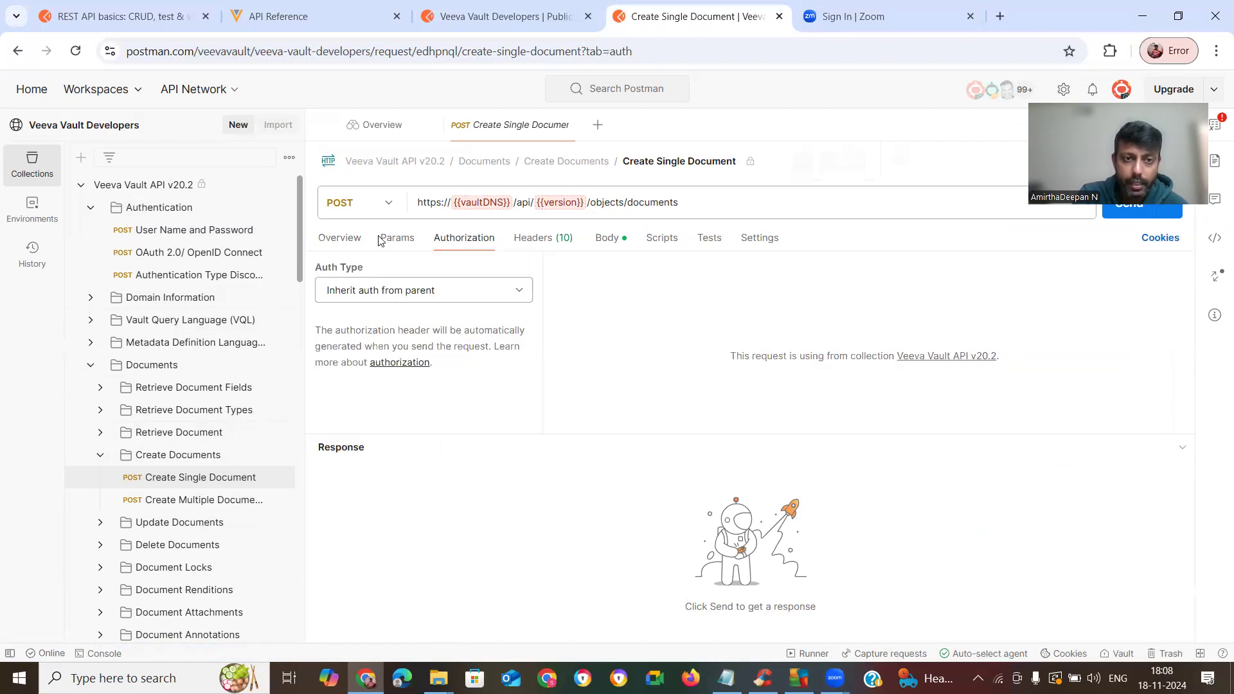
{"action": "left_click", "coordinate": [397, 236]}
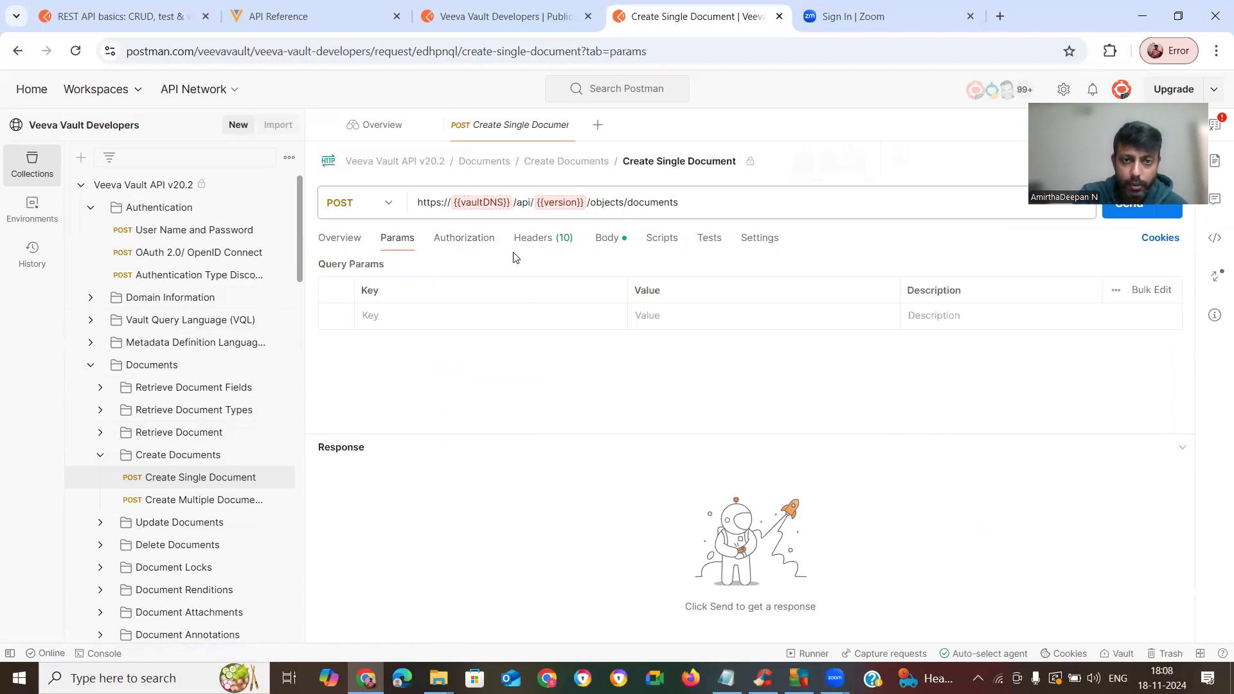
{"action": "left_click", "coordinate": [543, 238]}
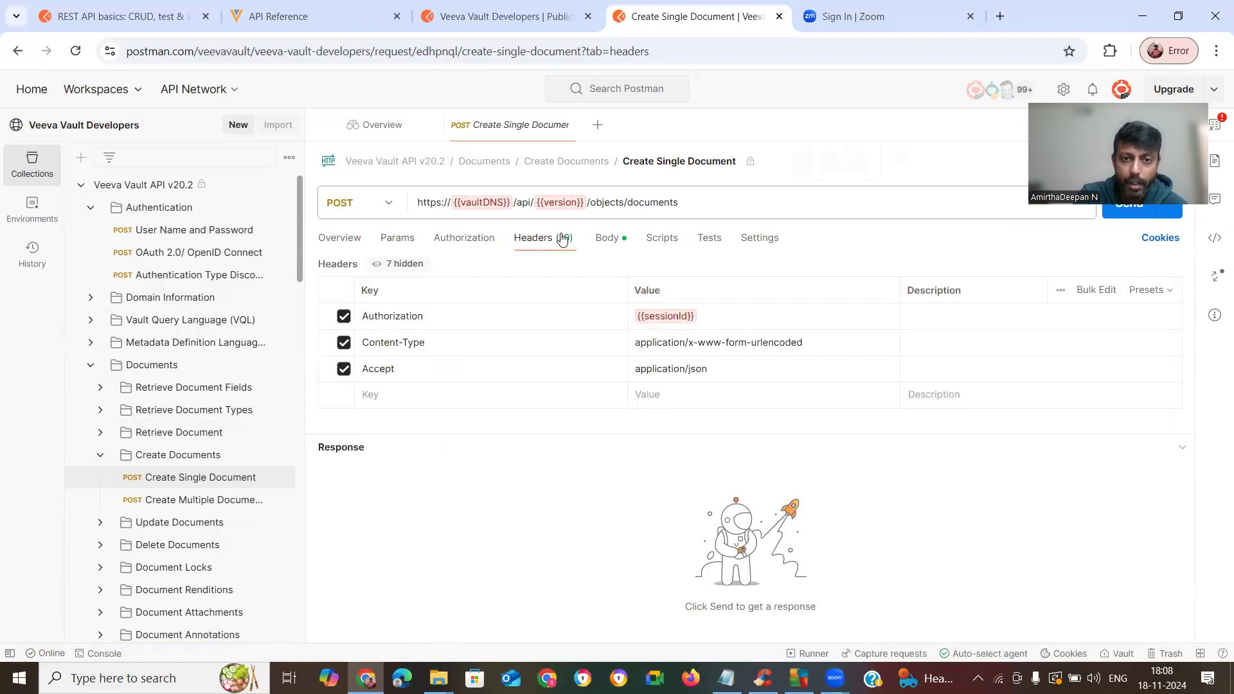
{"action": "mouse_move", "coordinate": [602, 285]}
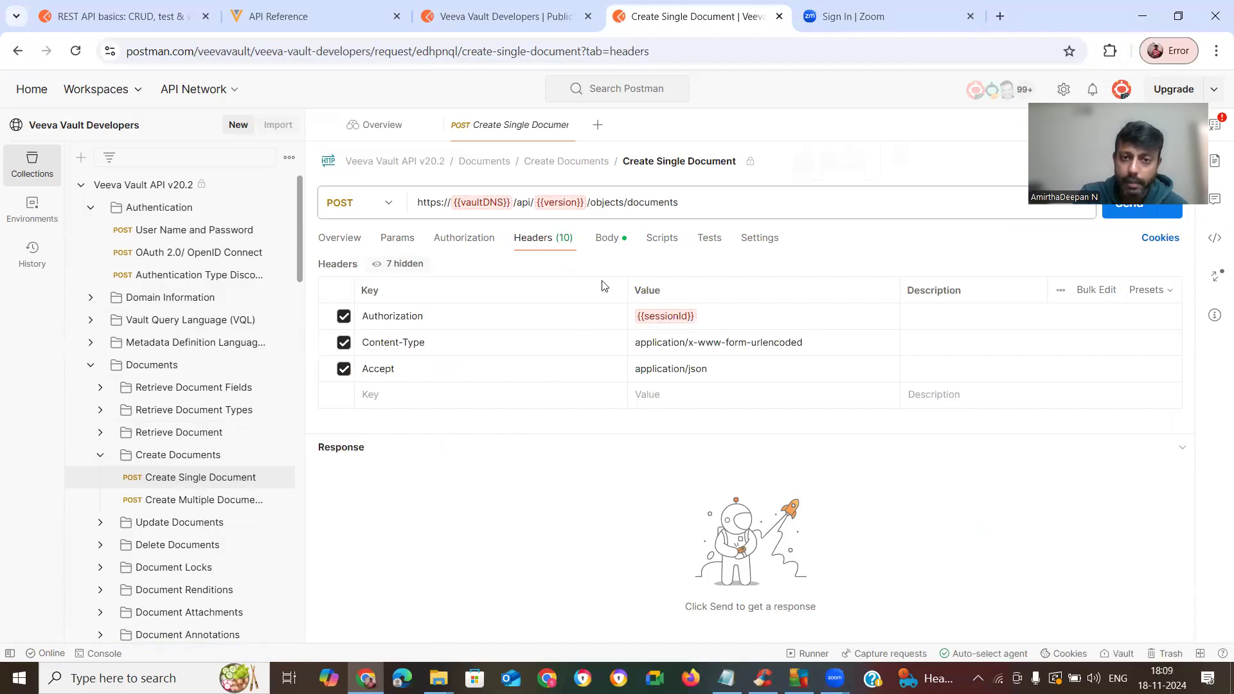
{"action": "mouse_move", "coordinate": [742, 323]}
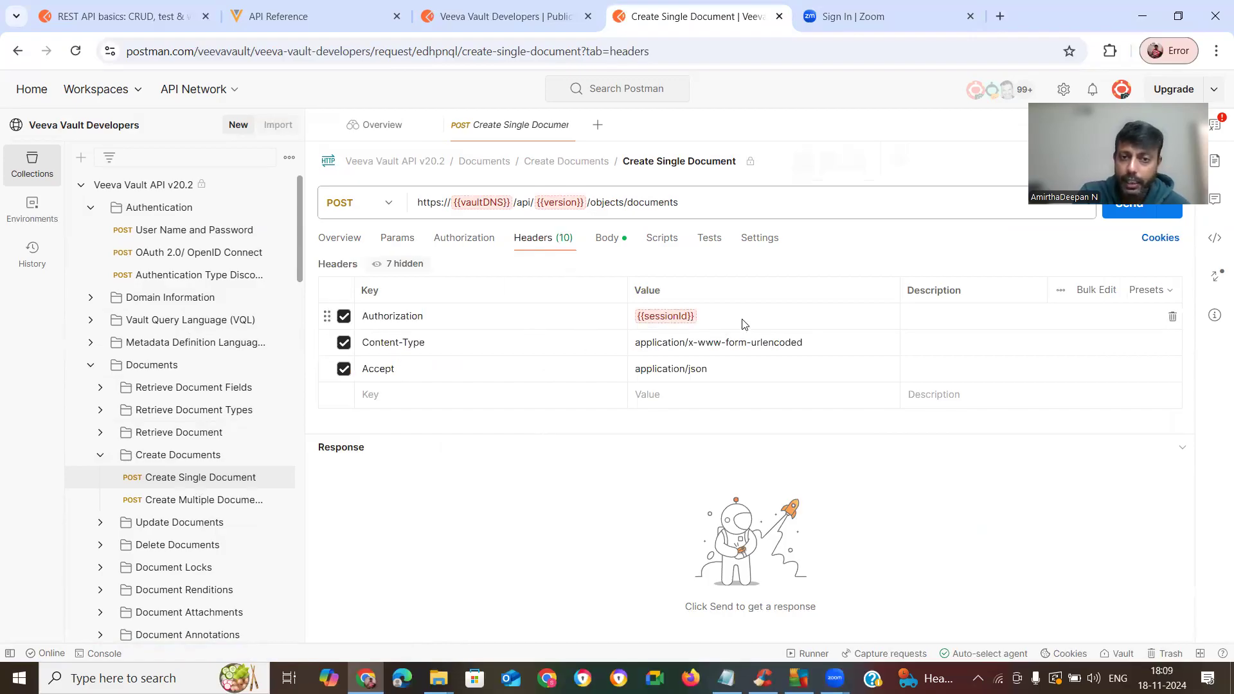
{"action": "mouse_move", "coordinate": [410, 163]}
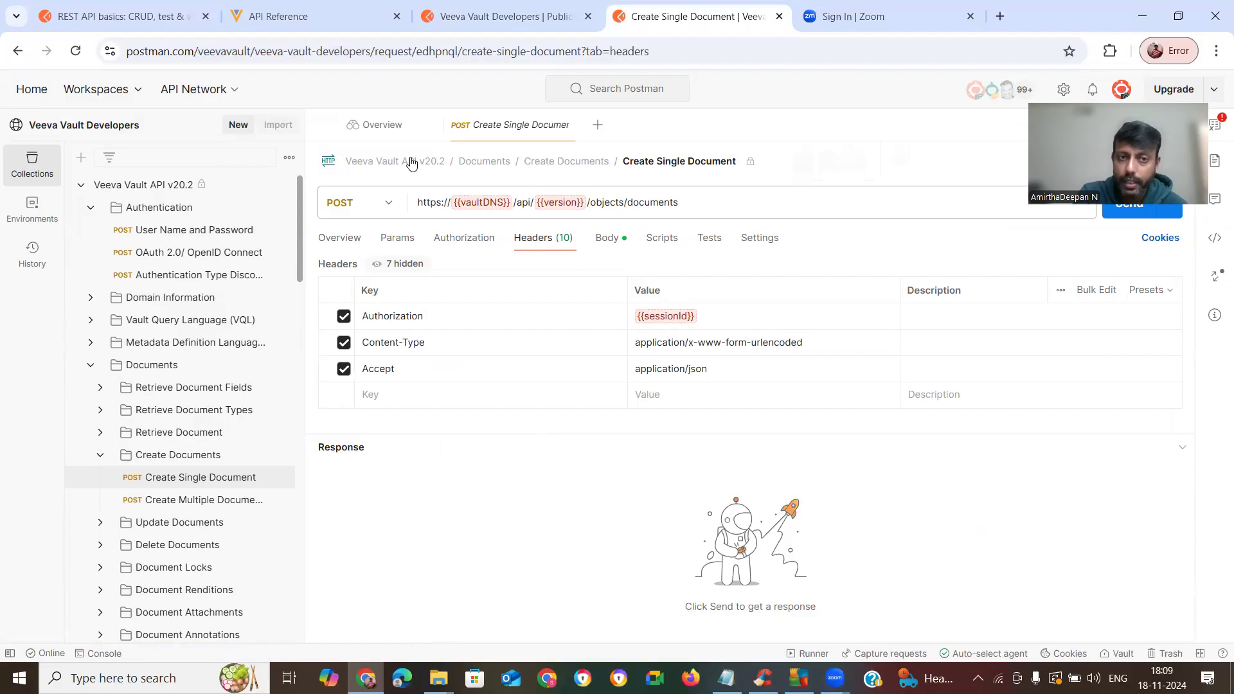
{"action": "mouse_move", "coordinate": [453, 229]}
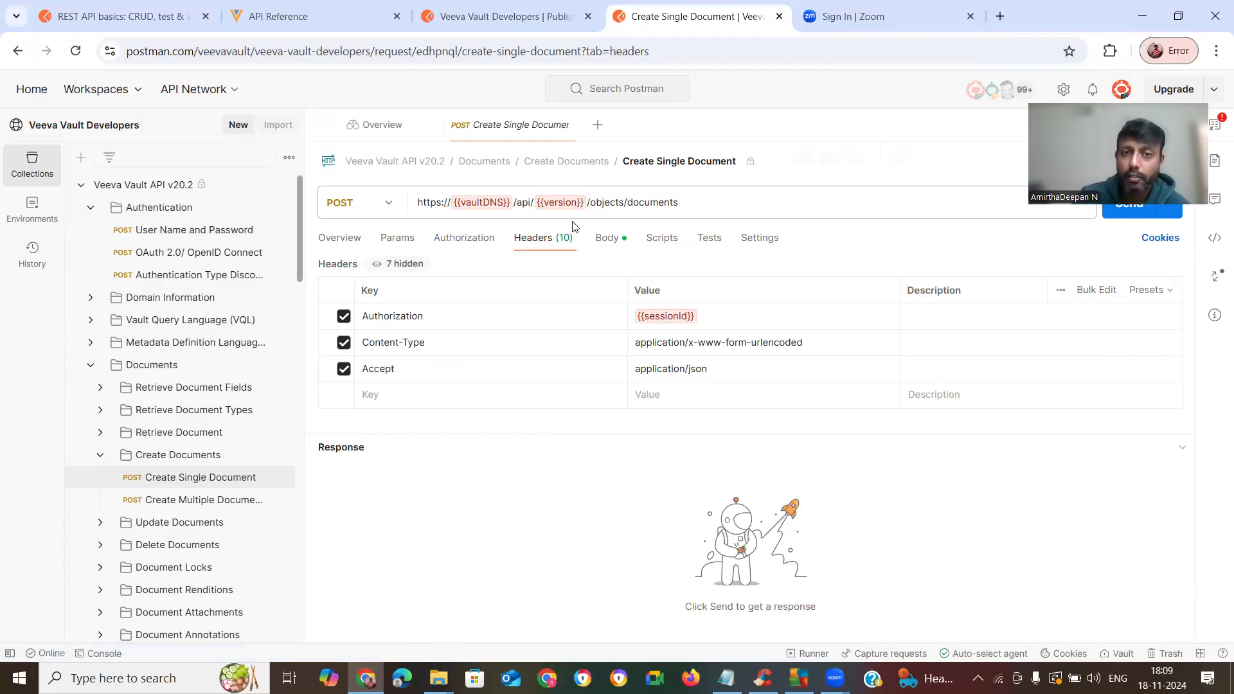
Scroll the form-data body fields from type__v down to the version and source fields
{"action": "left_click", "coordinate": [606, 238]}
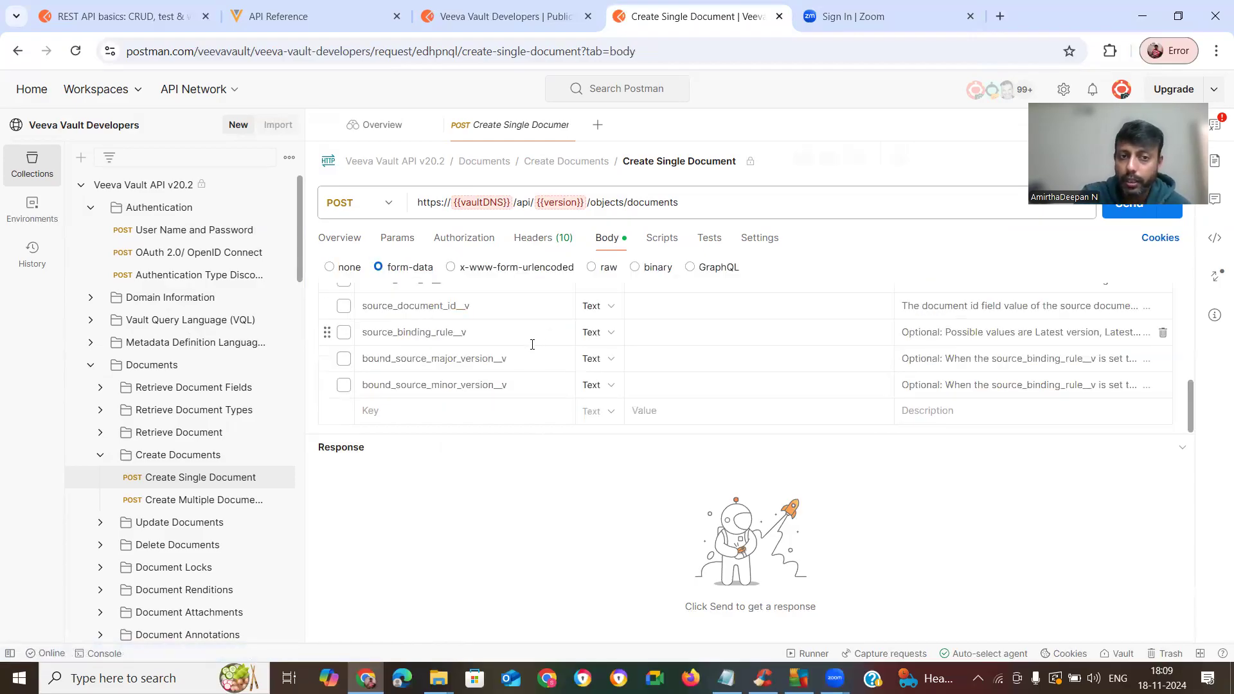
{"action": "scroll", "scroll_direction": "up", "scroll_amount": 3}
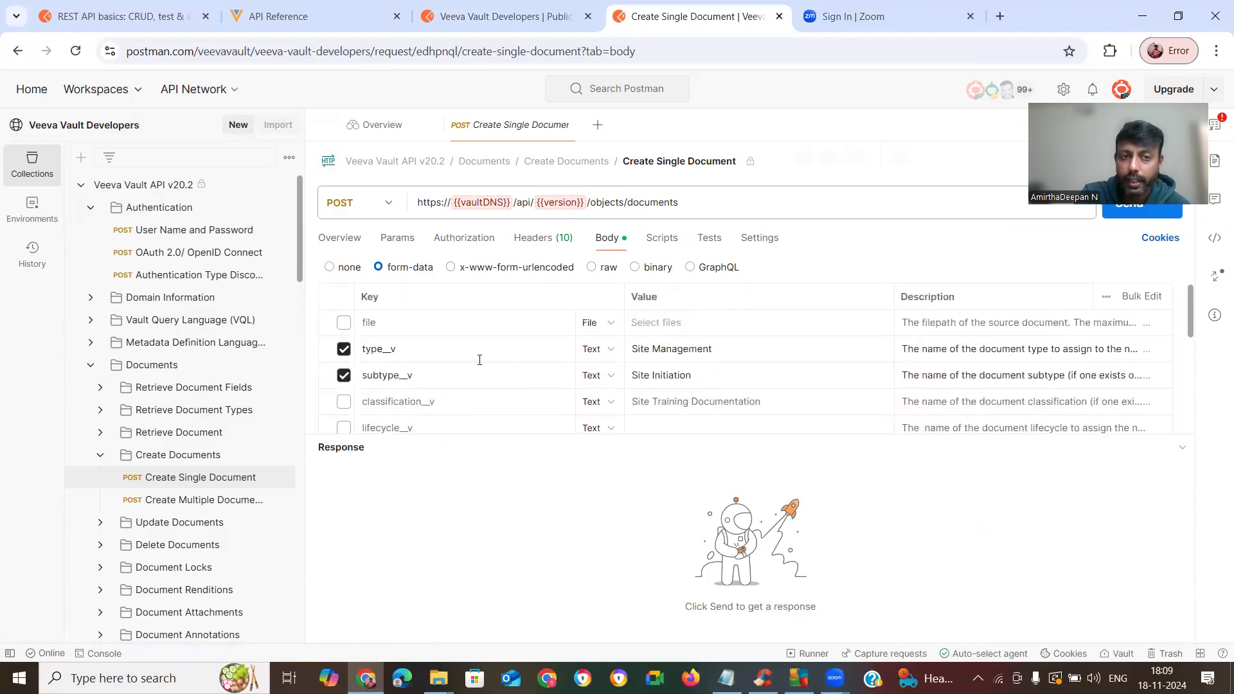
{"action": "scroll", "scroll_direction": "down", "scroll_amount": 3}
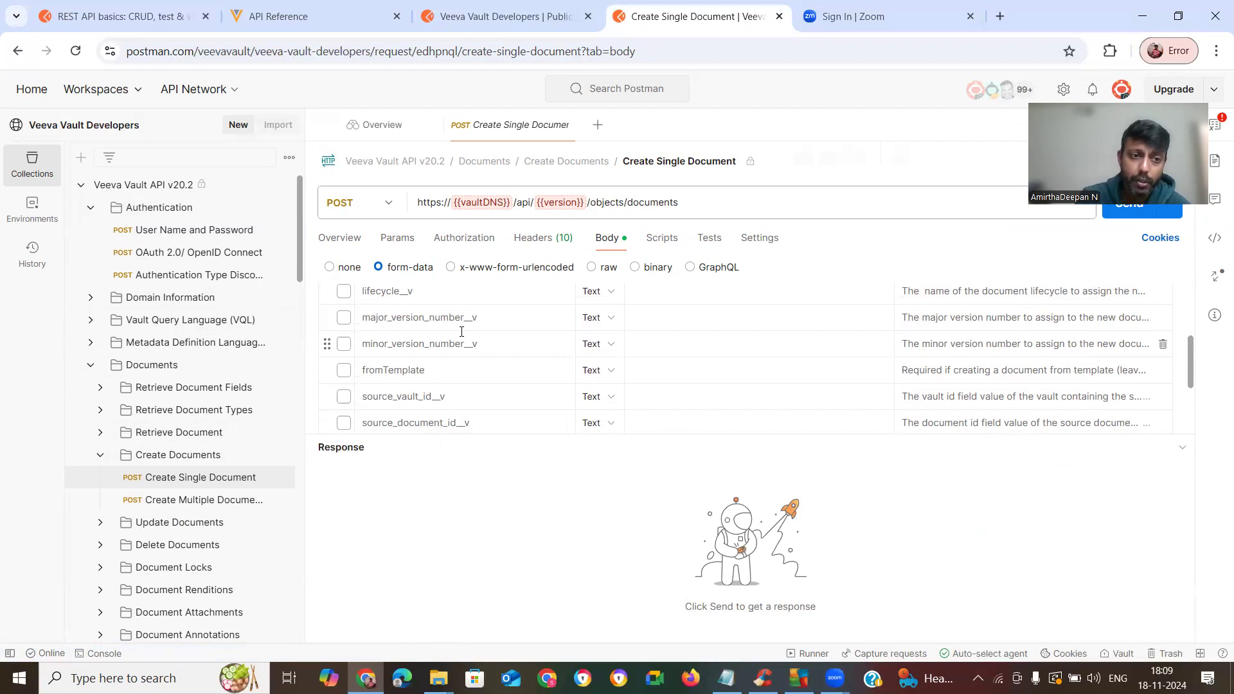
{"action": "mouse_move", "coordinate": [193, 386]}
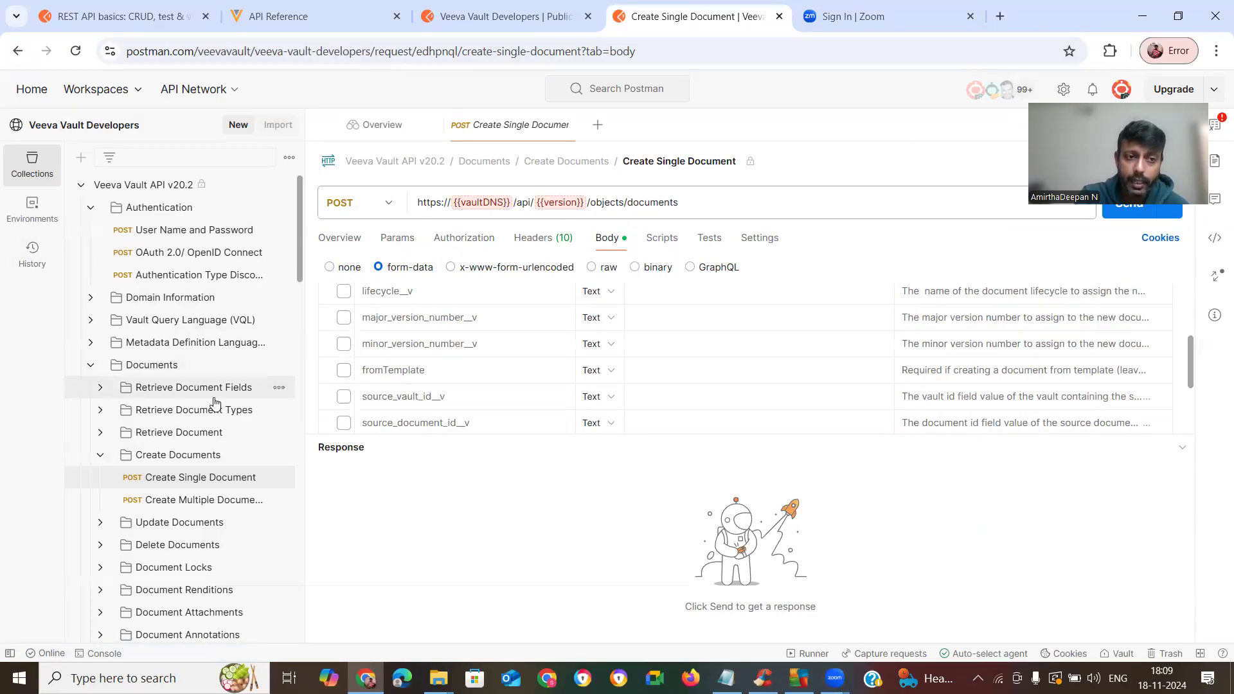
Browse the Document Attachments folder, then show the Binders folder overview
{"action": "scroll", "scroll_direction": "down", "scroll_amount": 3}
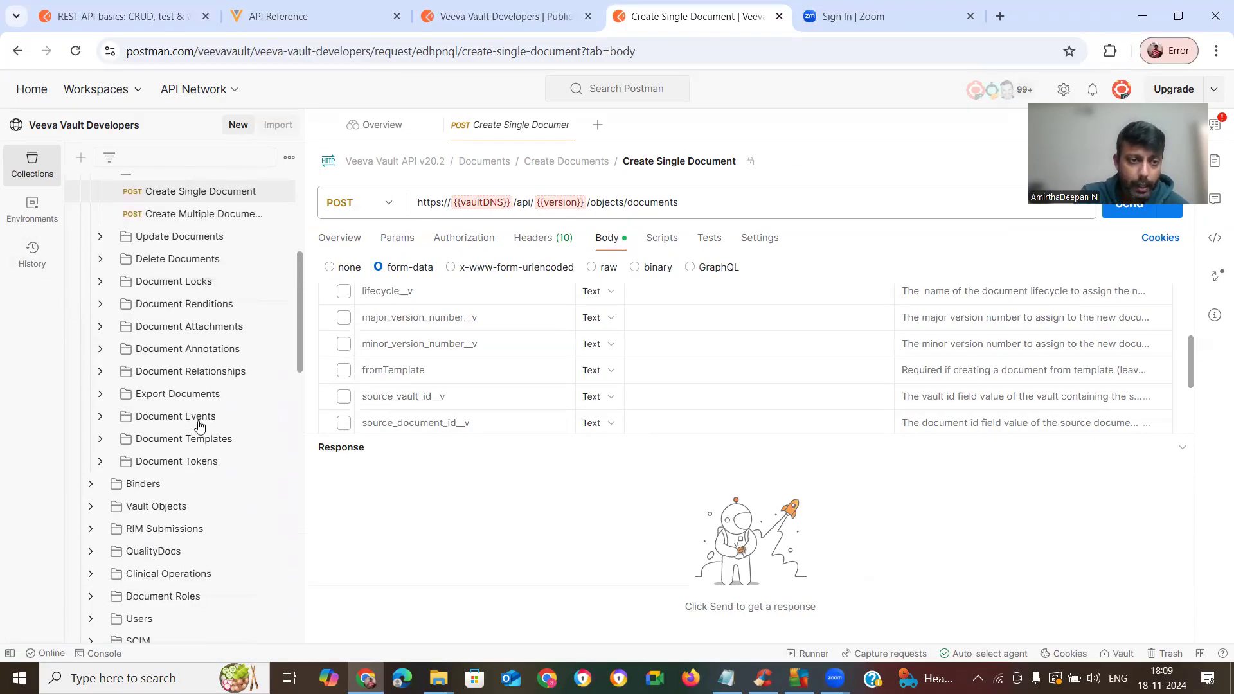
{"action": "left_click", "coordinate": [189, 325]}
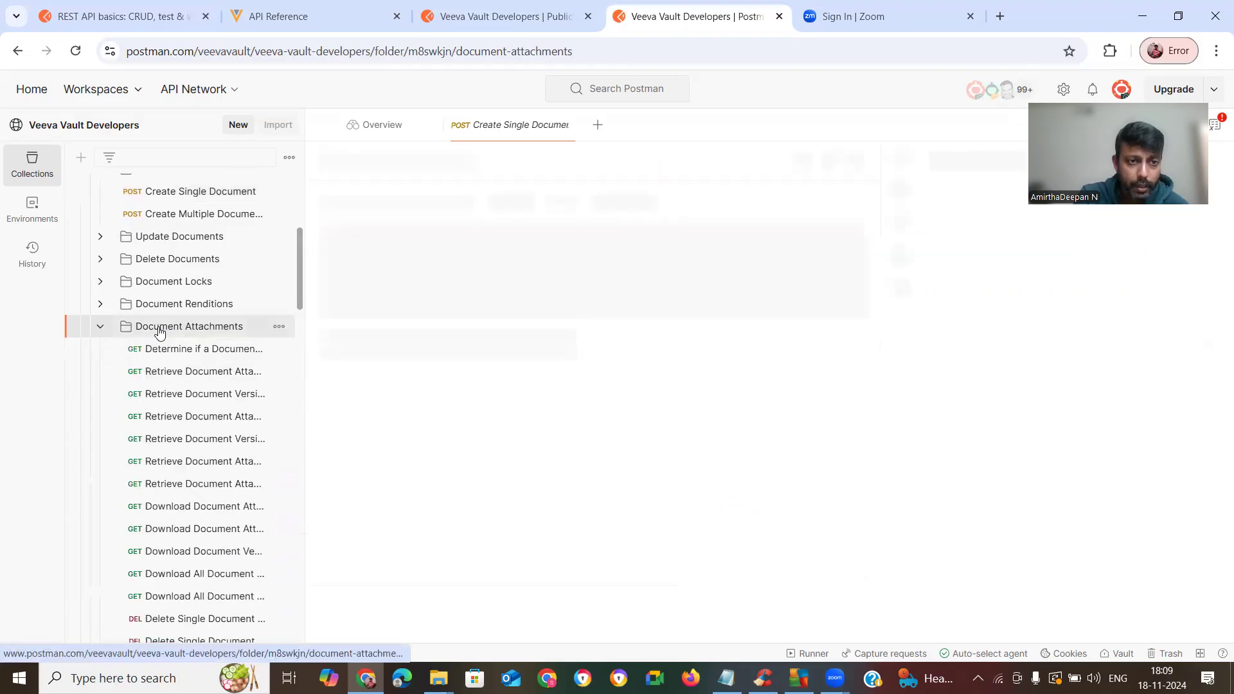
{"action": "left_click", "coordinate": [190, 325]}
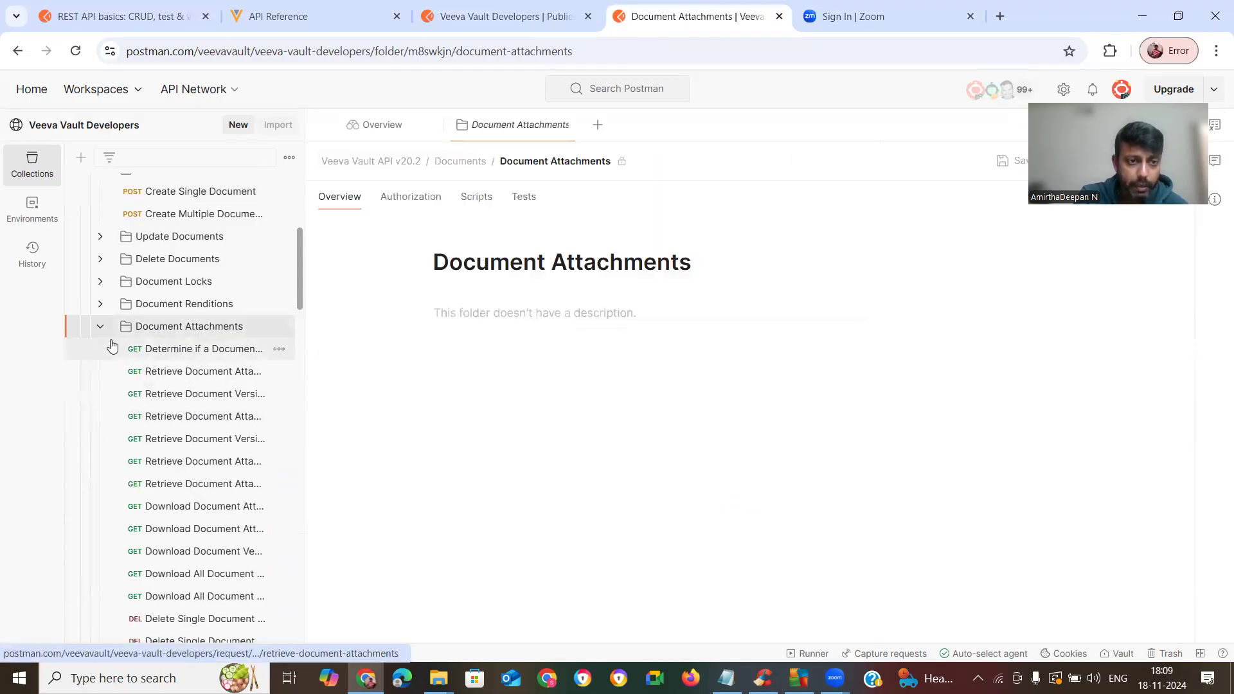
{"action": "left_click", "coordinate": [100, 325]}
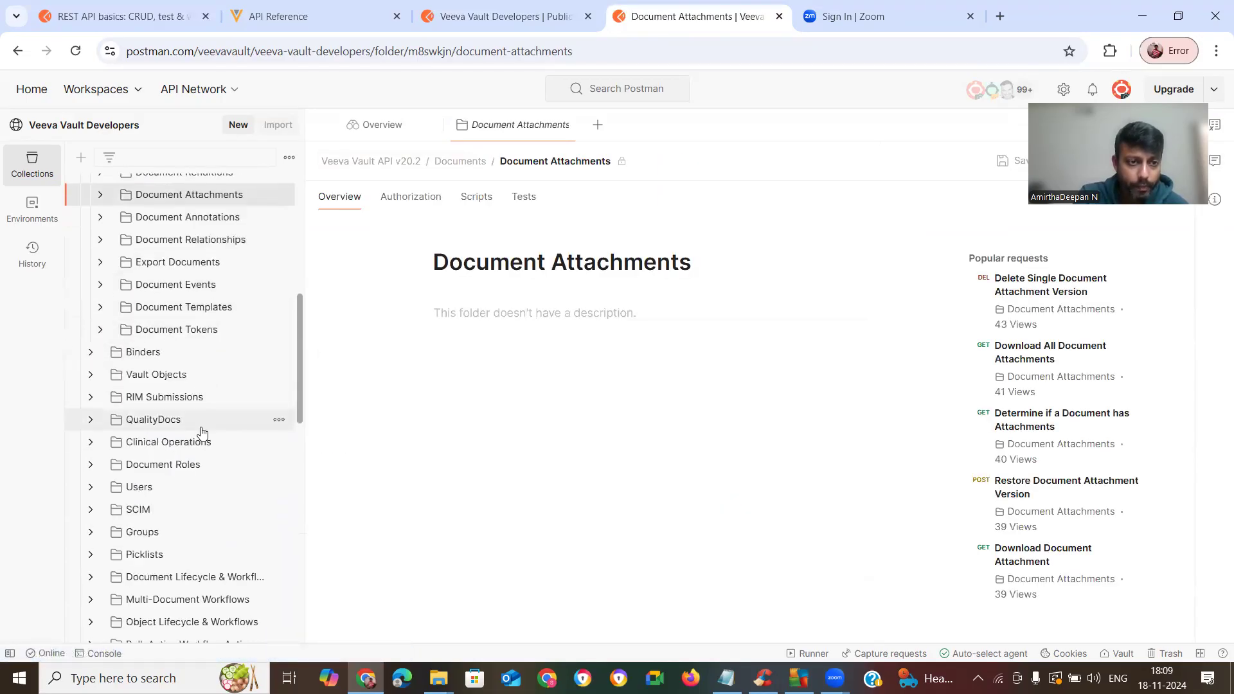
{"action": "left_click", "coordinate": [142, 352]}
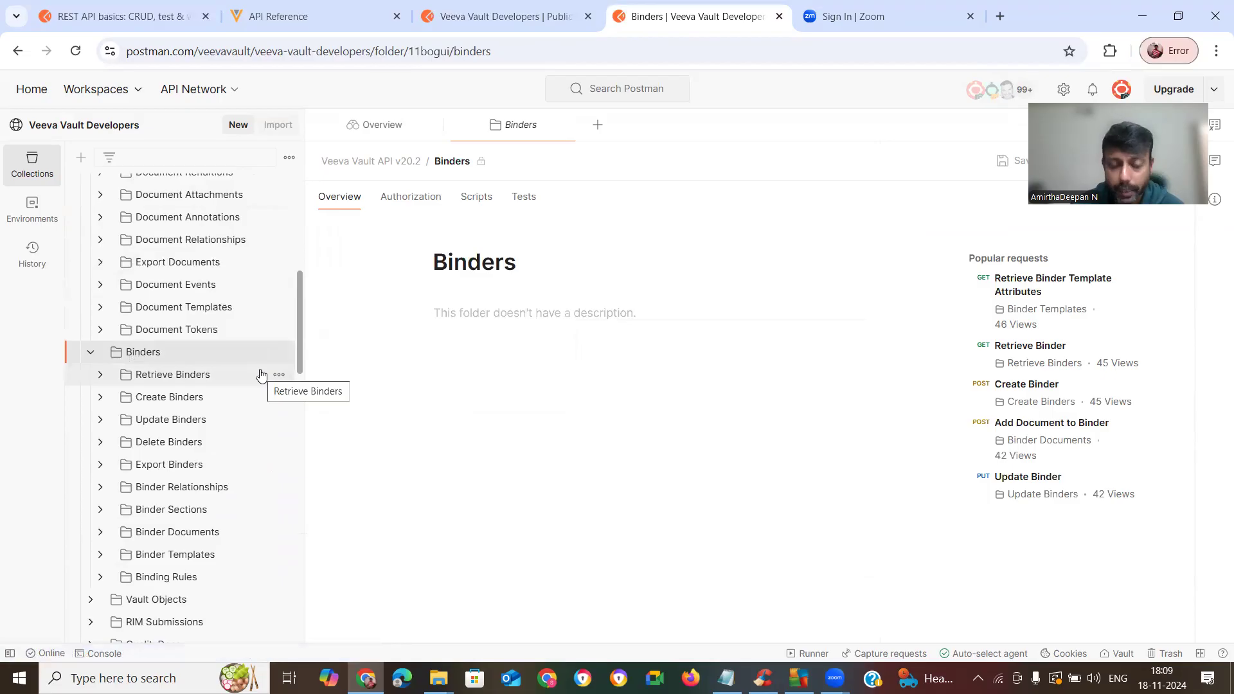
{"action": "scroll", "scroll_direction": "up", "scroll_amount": 3}
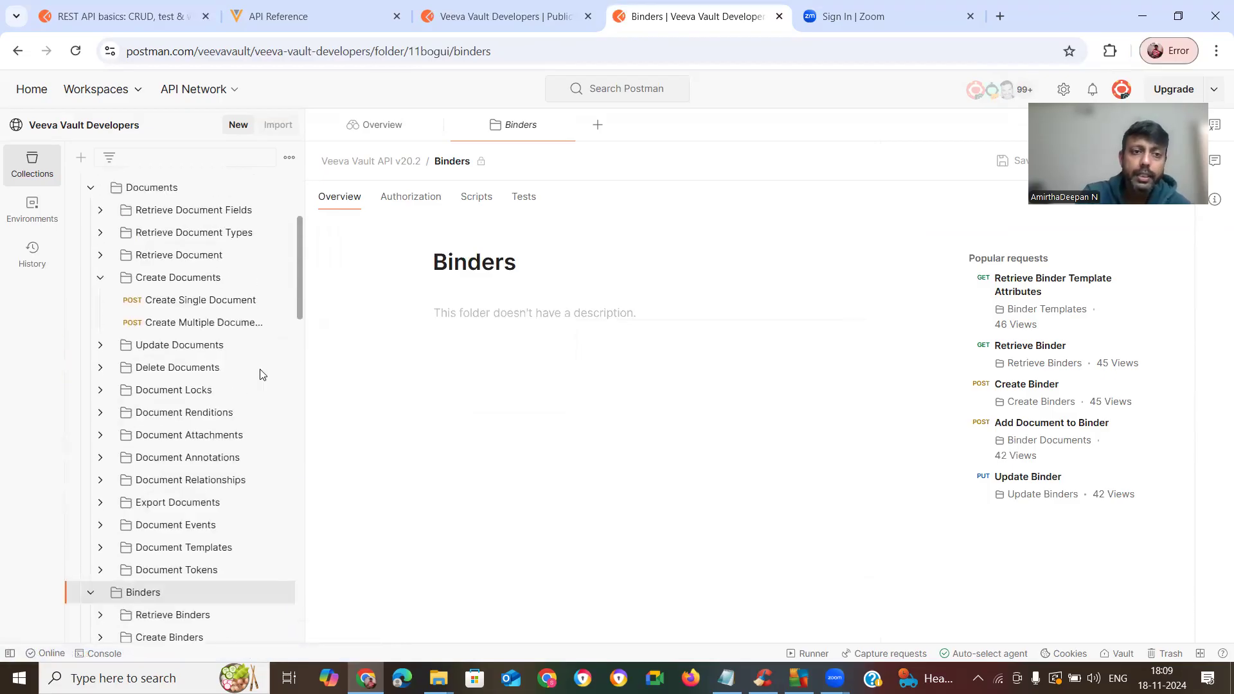
{"action": "scroll", "scroll_direction": "up", "scroll_amount": 3}
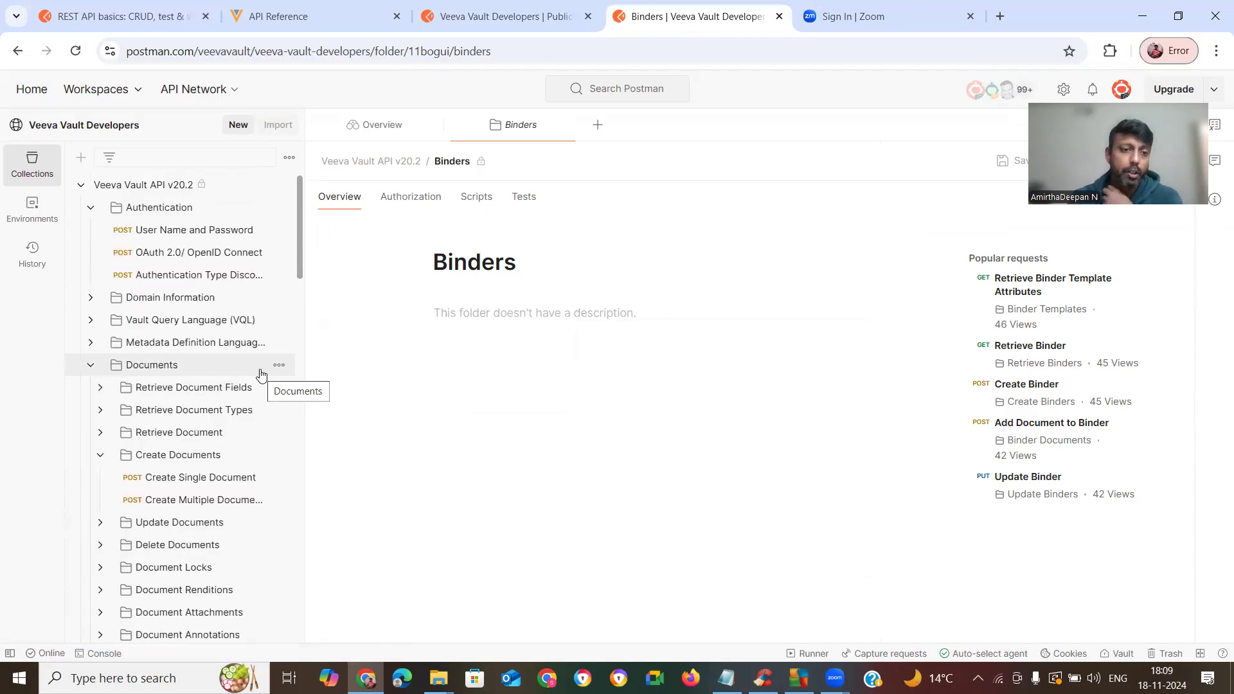
{"action": "scroll", "scroll_direction": "down", "scroll_amount": 3}
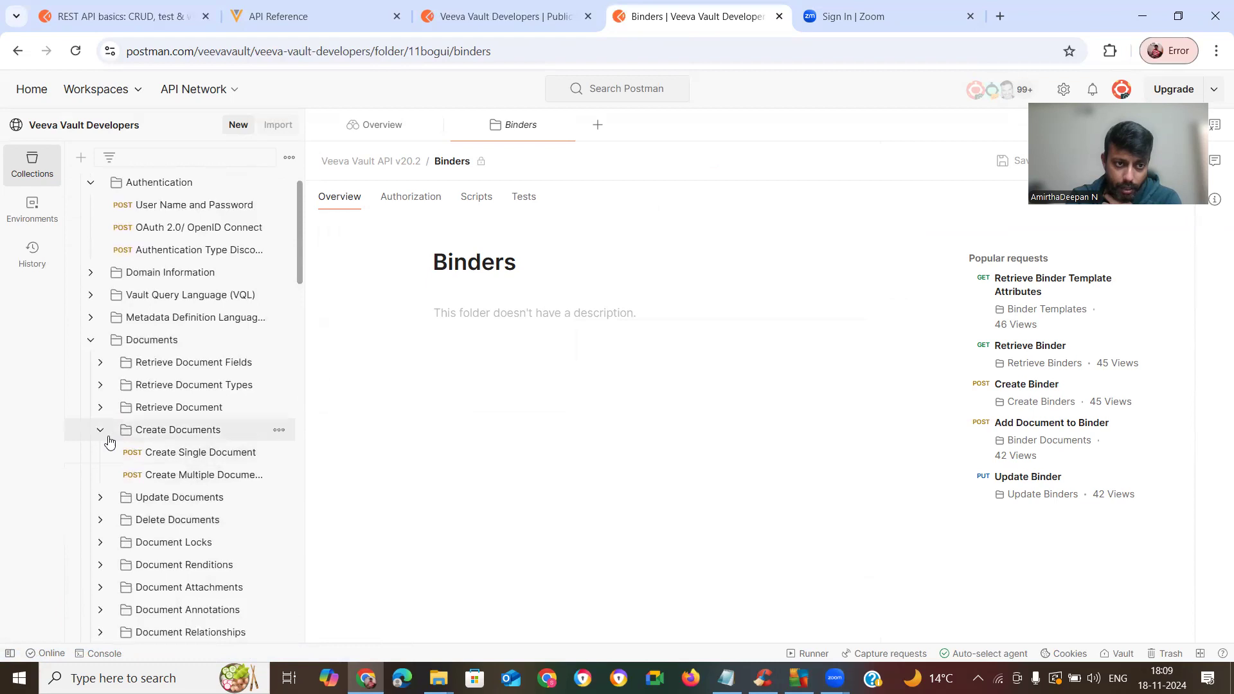
Collapse Create Documents and expand Update Documents to list its PUT and POST requests
{"action": "left_click", "coordinate": [100, 429]}
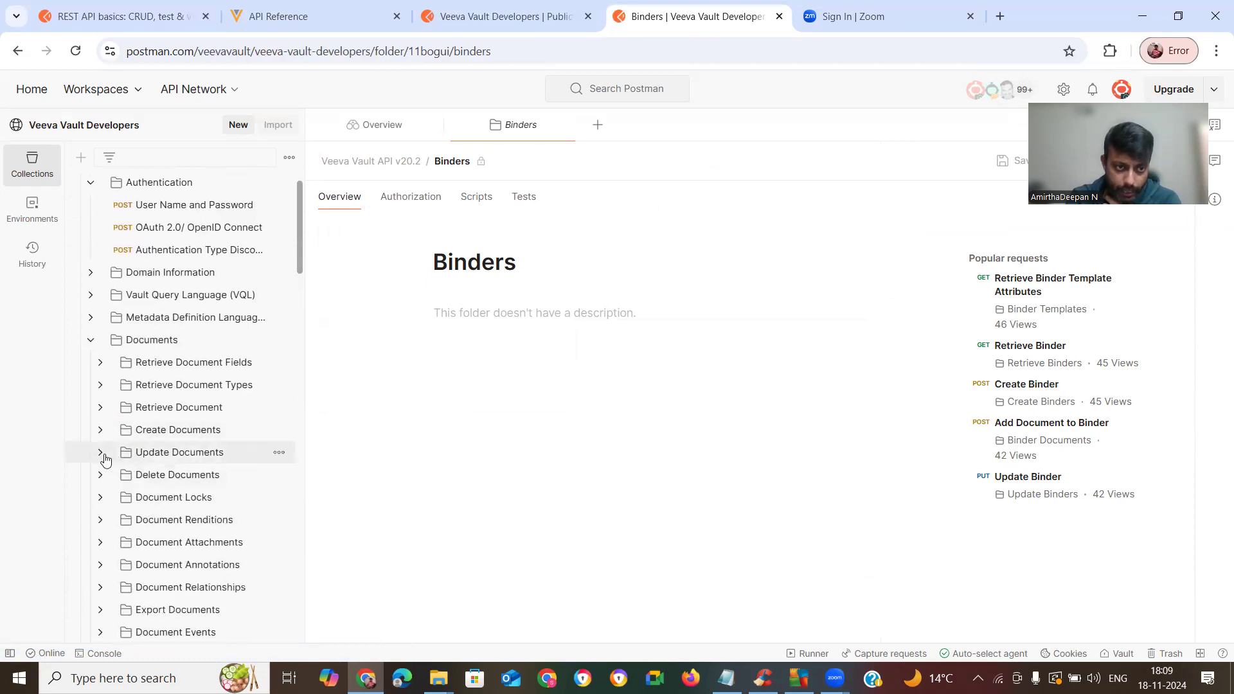
{"action": "left_click", "coordinate": [100, 451]}
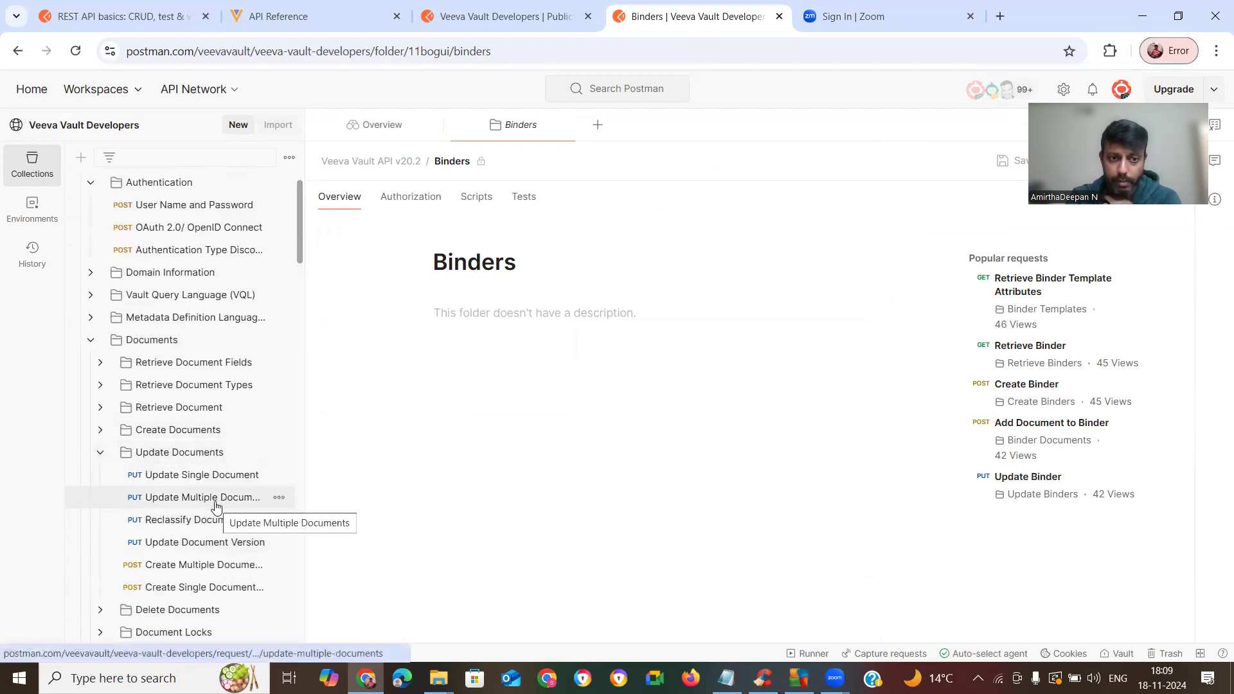
{"action": "mouse_move", "coordinate": [202, 474]}
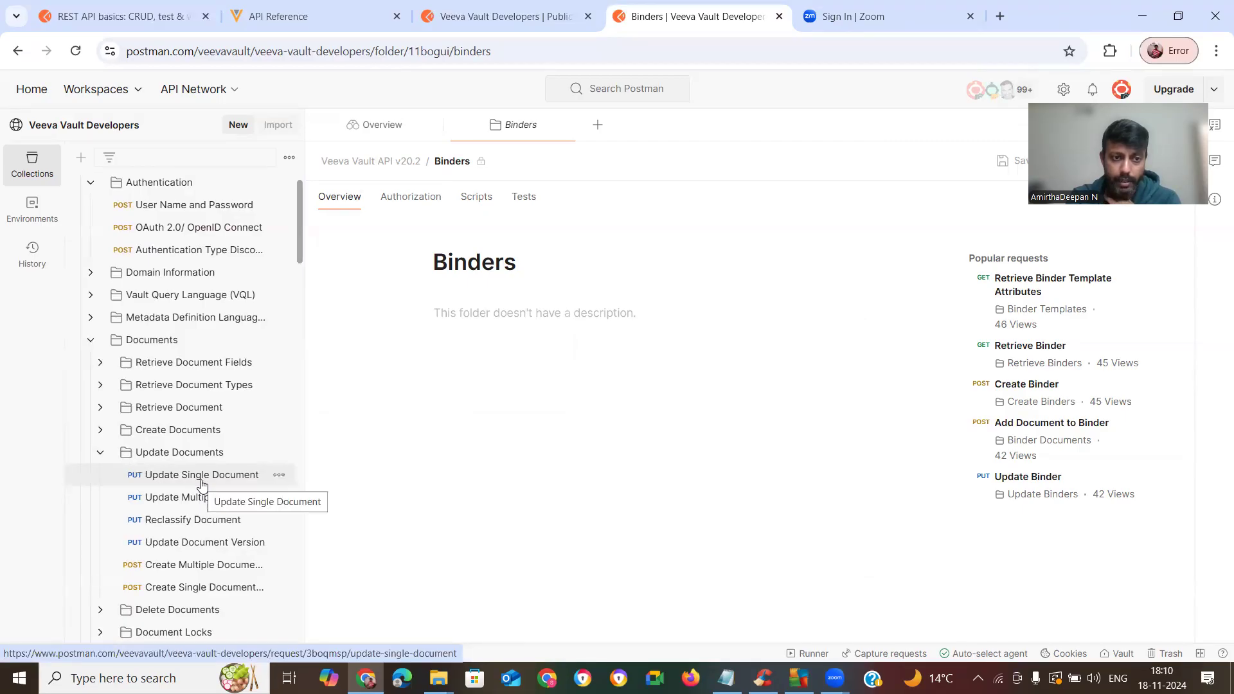
{"action": "mouse_move", "coordinate": [200, 496]}
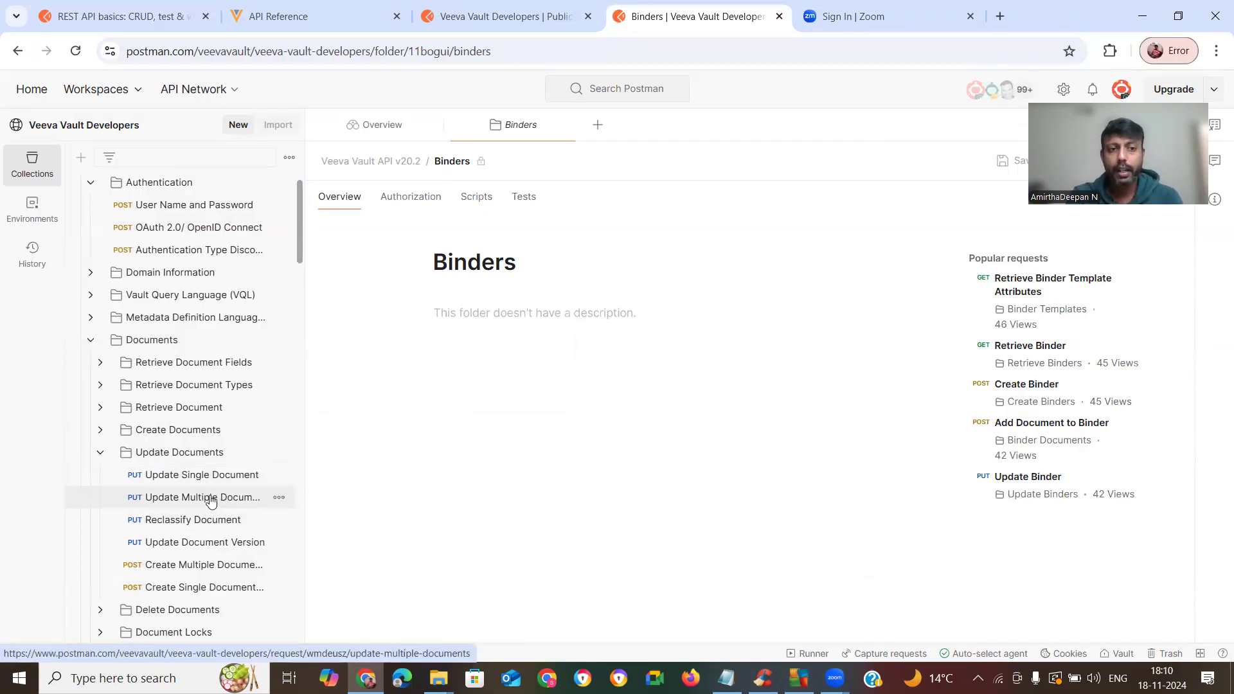
Load the Update Multiple Documents PUT request with its batch endpoint and description
{"action": "left_click", "coordinate": [203, 496]}
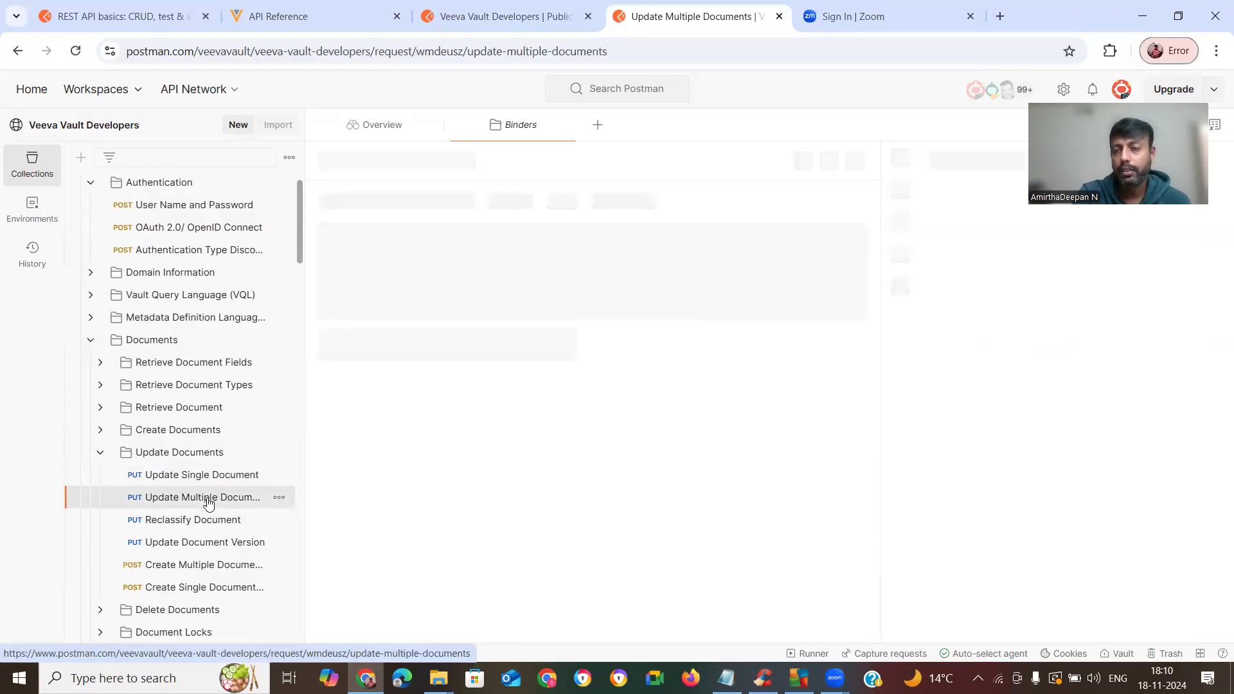
{"action": "left_click", "coordinate": [201, 496]}
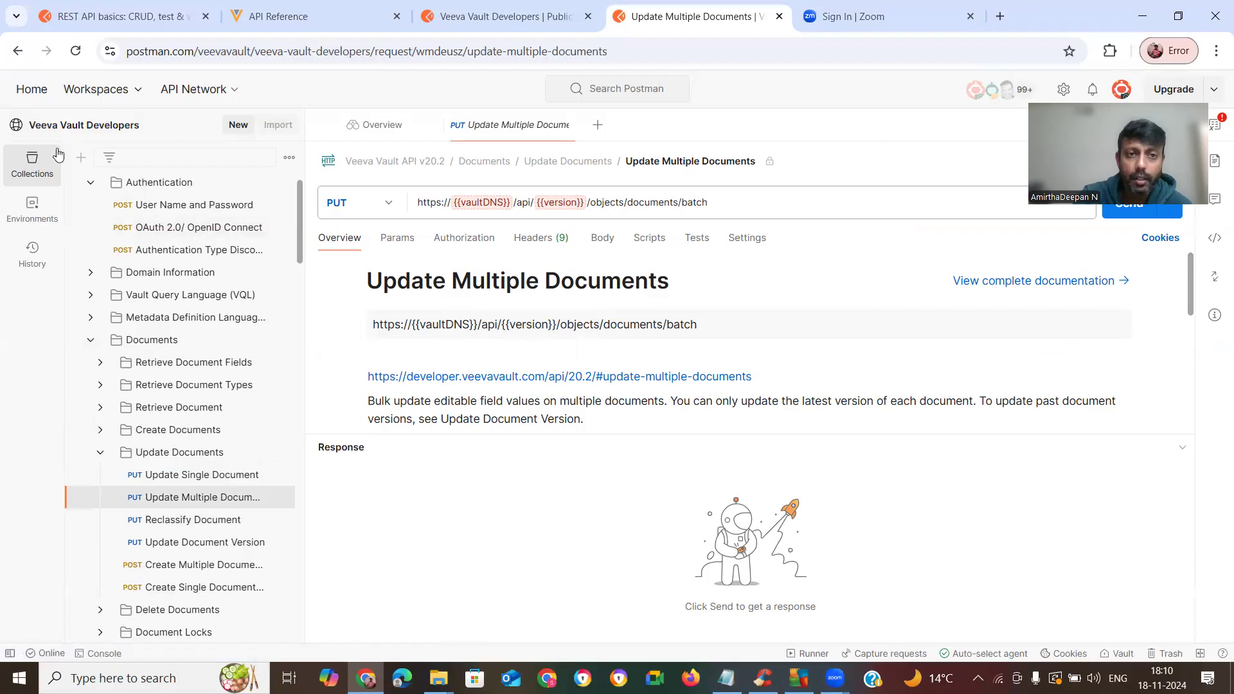
{"action": "mouse_move", "coordinate": [179, 249]}
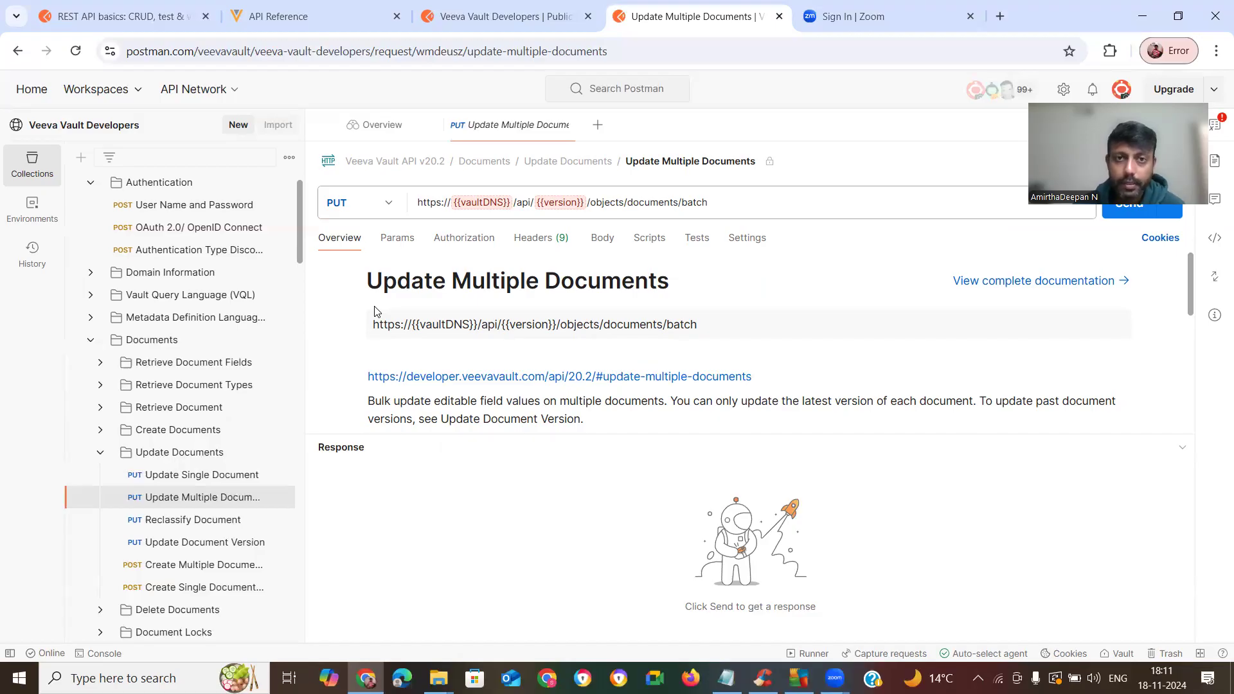
{"action": "mouse_move", "coordinate": [436, 92]}
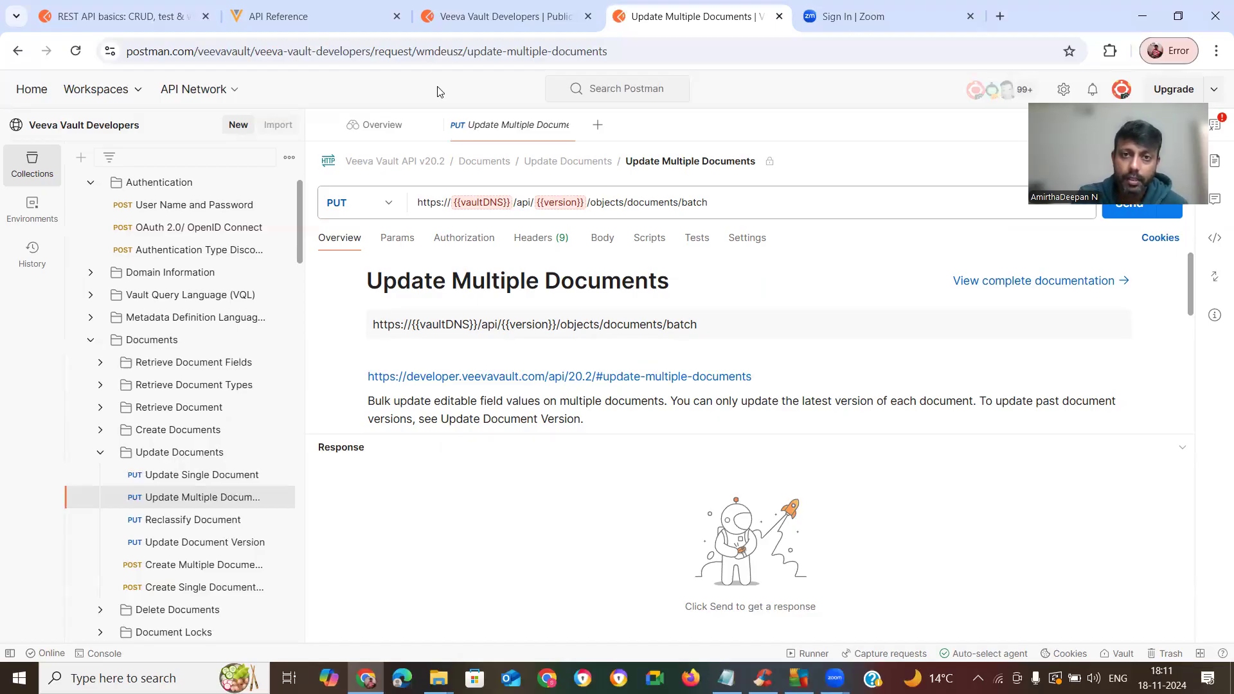